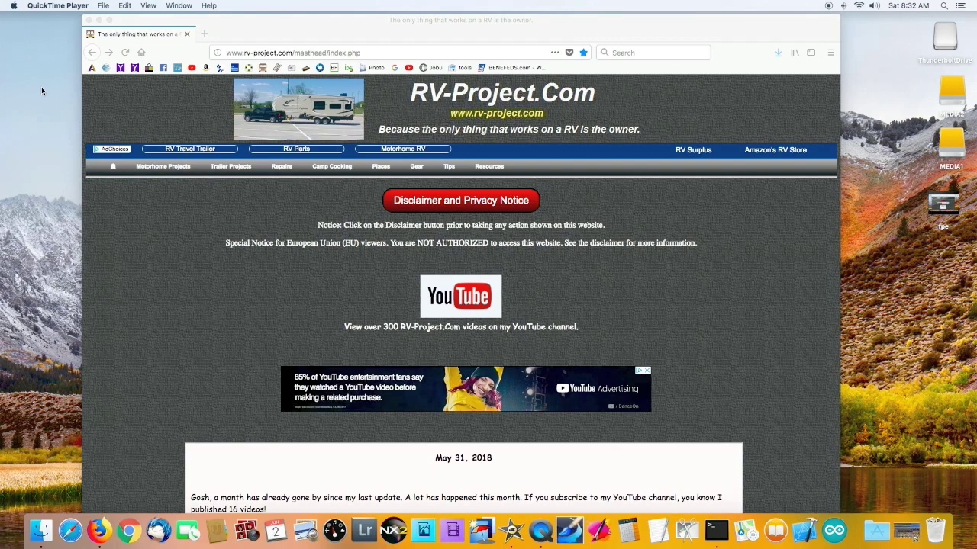
pyautogui.moveTo(12, 91)
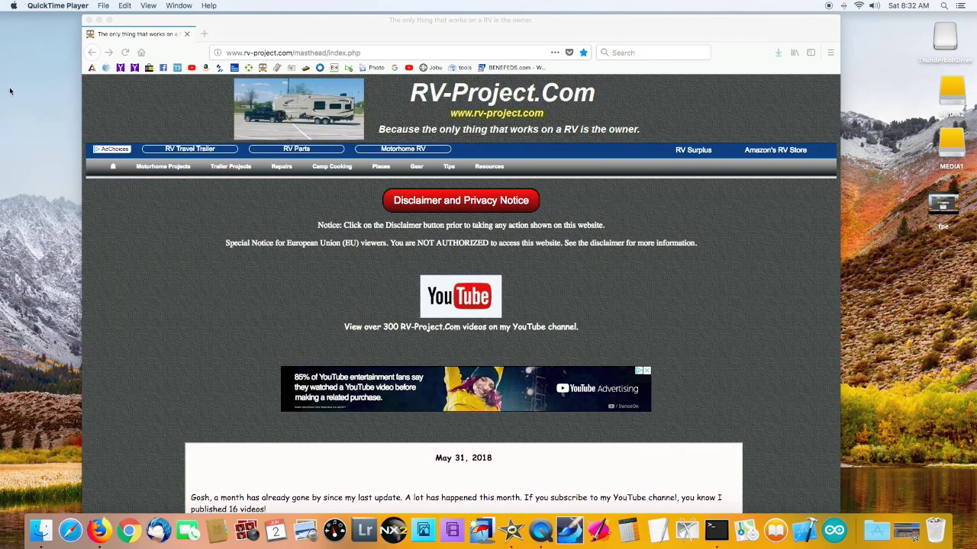
pyautogui.moveTo(0, 185)
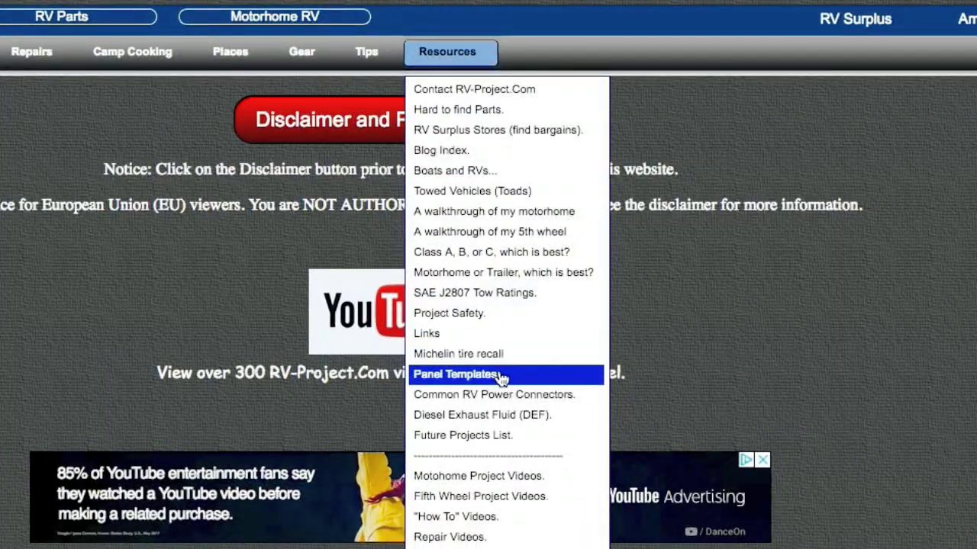
# Step: Go to Panel Templates and scroll to the Ford E450 blank upper storage/coin-holder template downloads
pyautogui.click(456, 375)
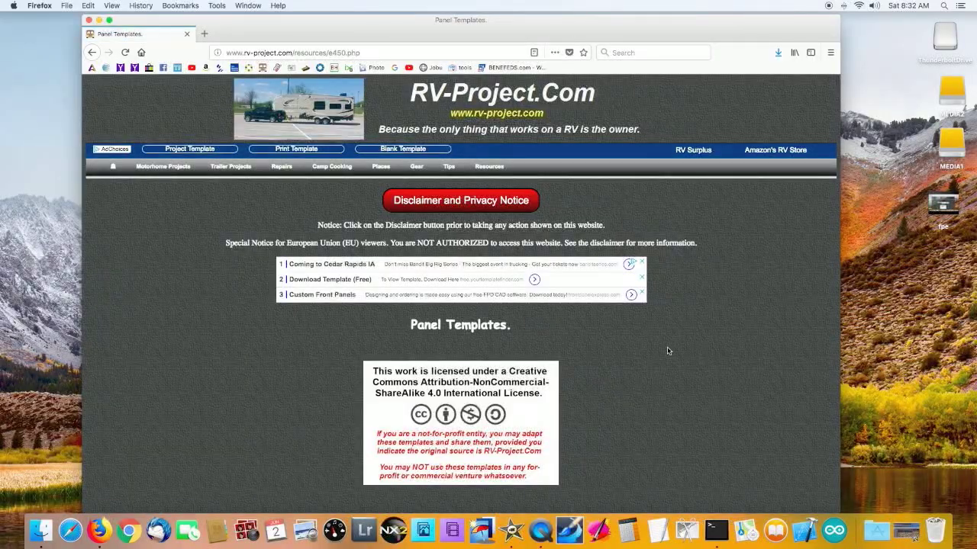
pyautogui.moveTo(659, 349)
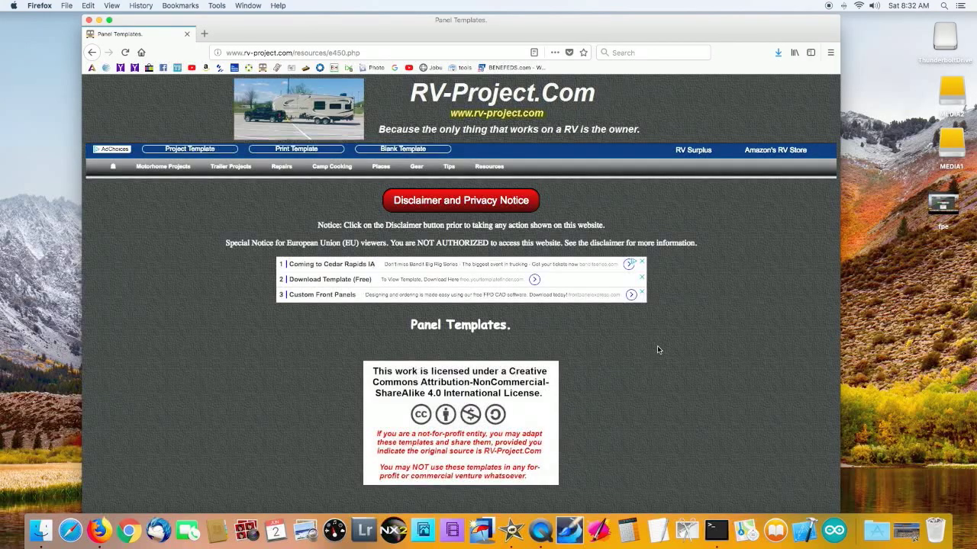
pyautogui.scroll(-3)
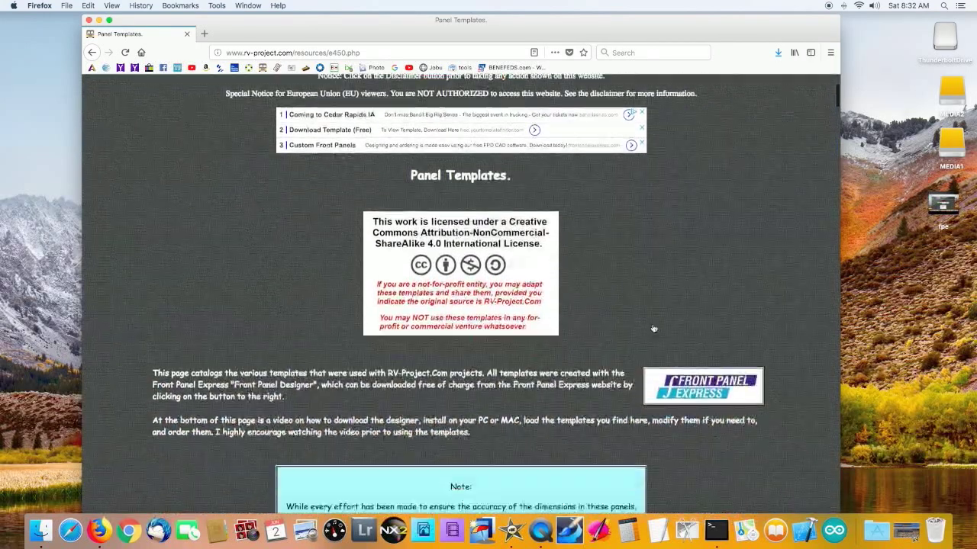
pyautogui.scroll(-3)
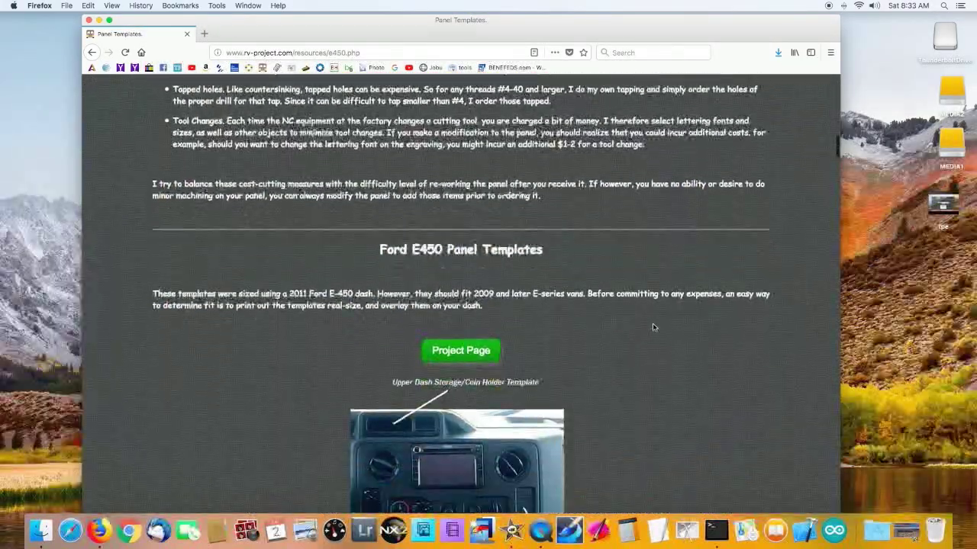
pyautogui.scroll(-3)
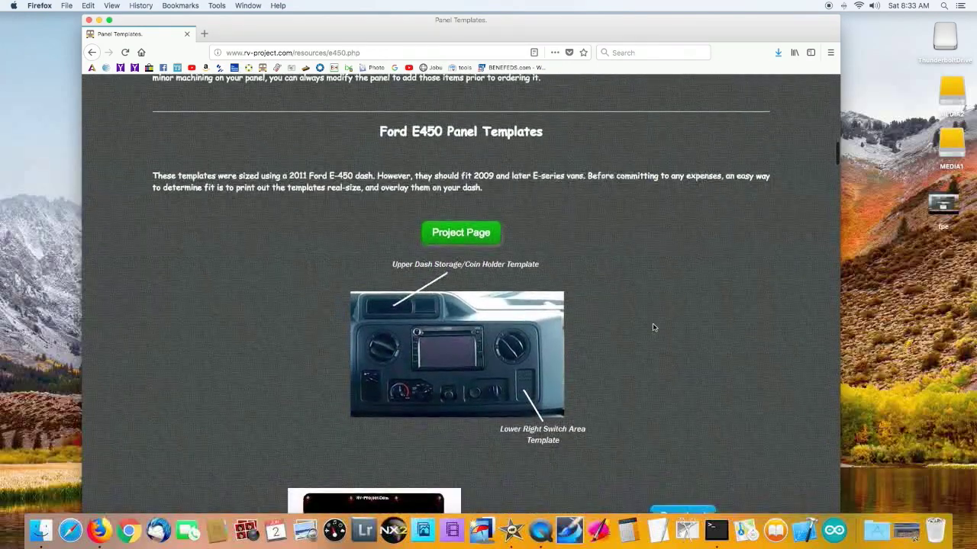
pyautogui.scroll(-3)
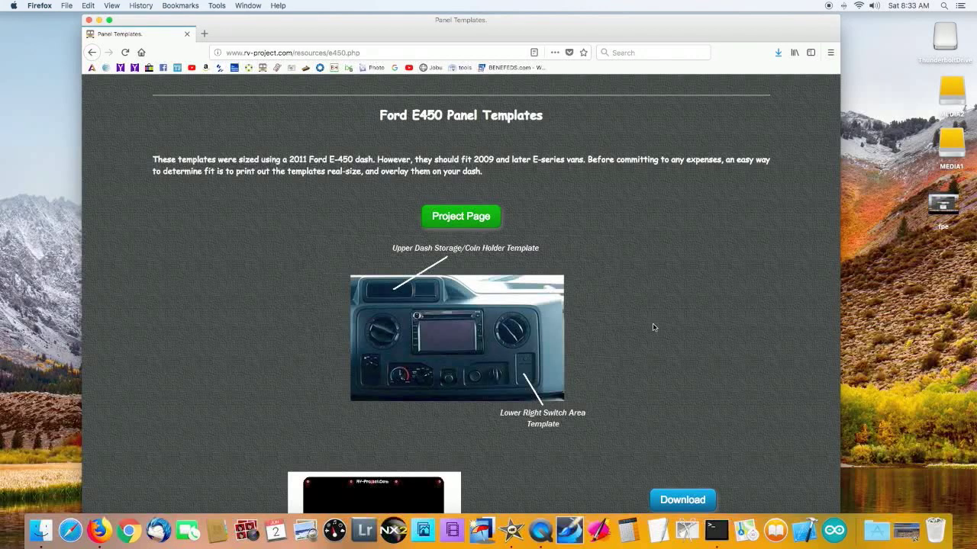
pyautogui.scroll(-3)
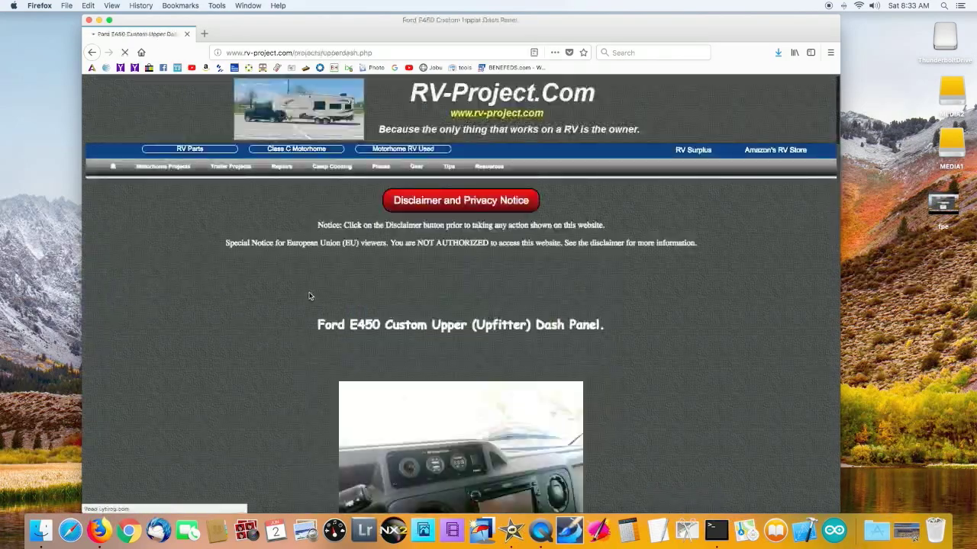
pyautogui.scroll(-3)
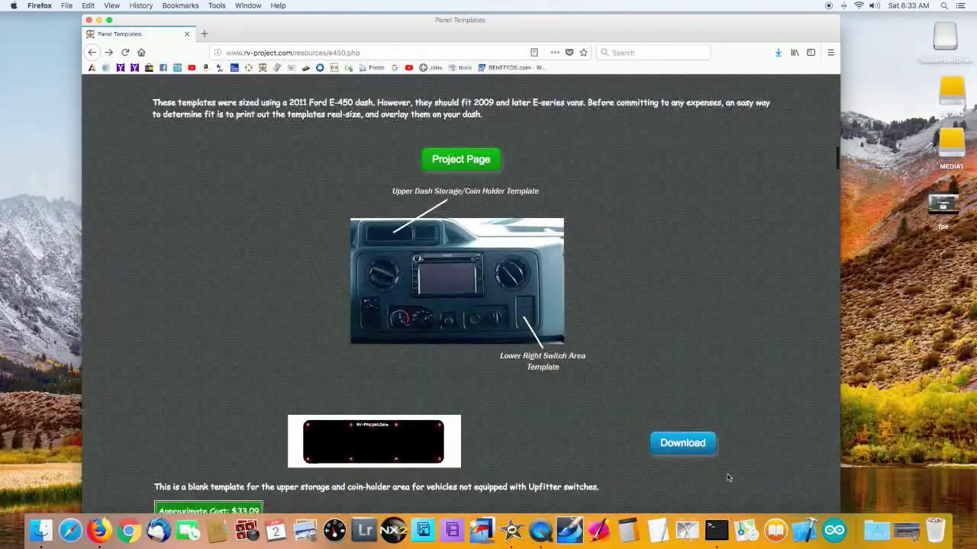
pyautogui.scroll(-3)
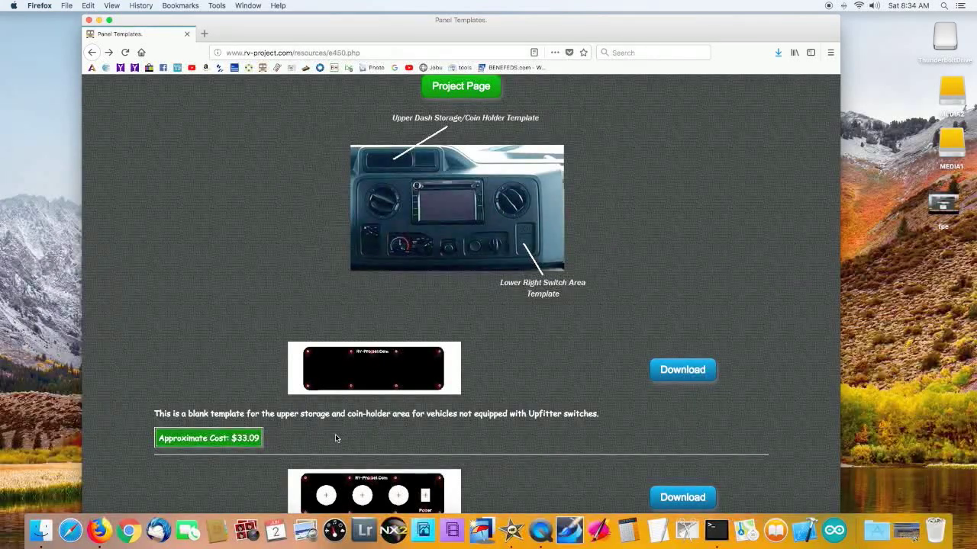
pyautogui.moveTo(130, 461)
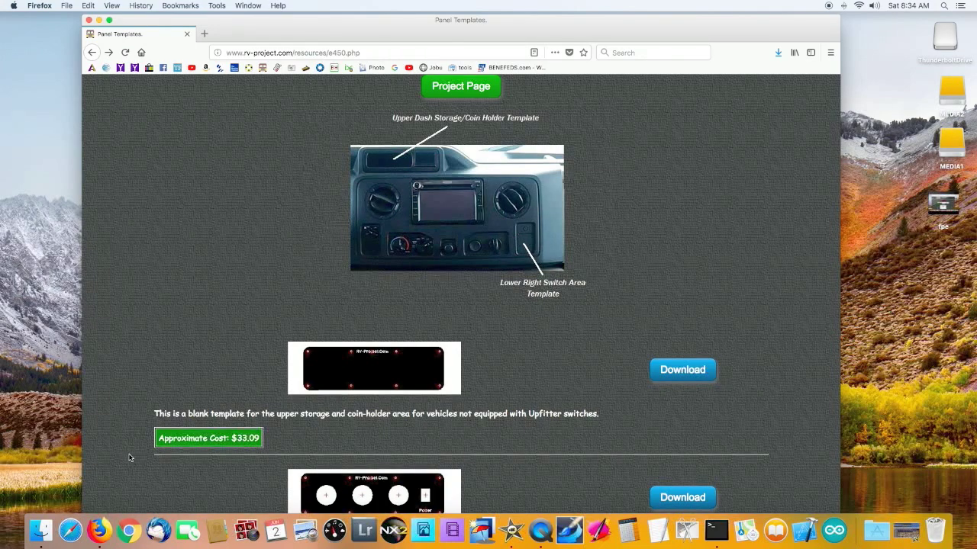
pyautogui.scroll(-3)
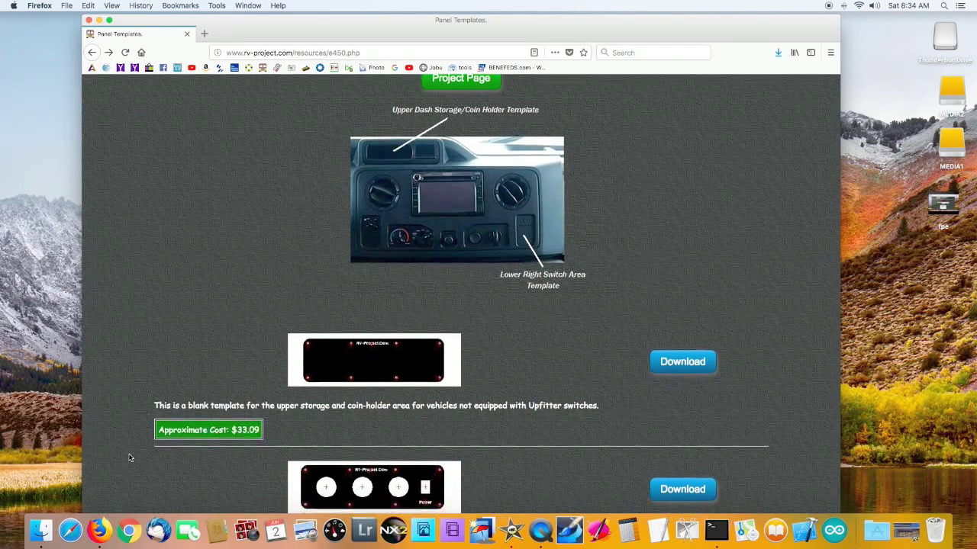
pyautogui.scroll(-3)
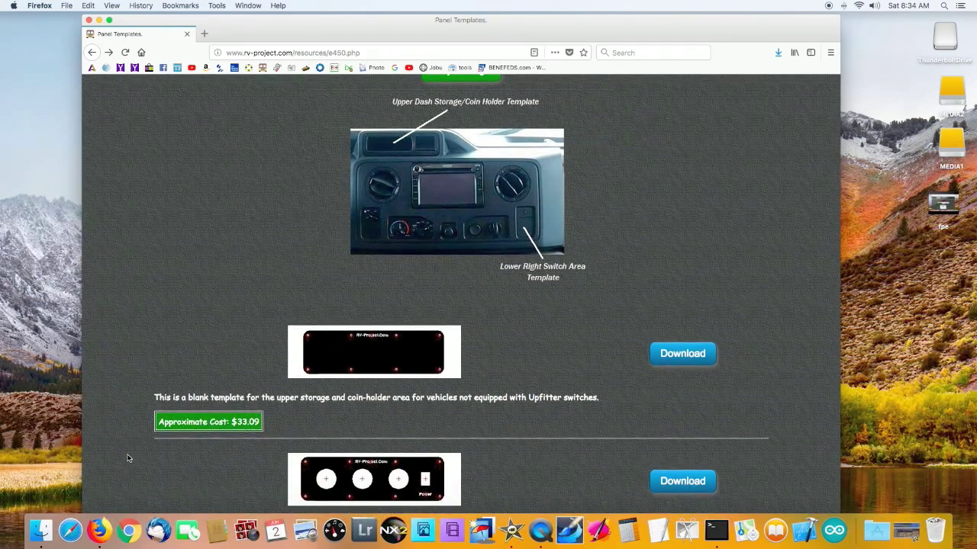
pyautogui.scroll(-3)
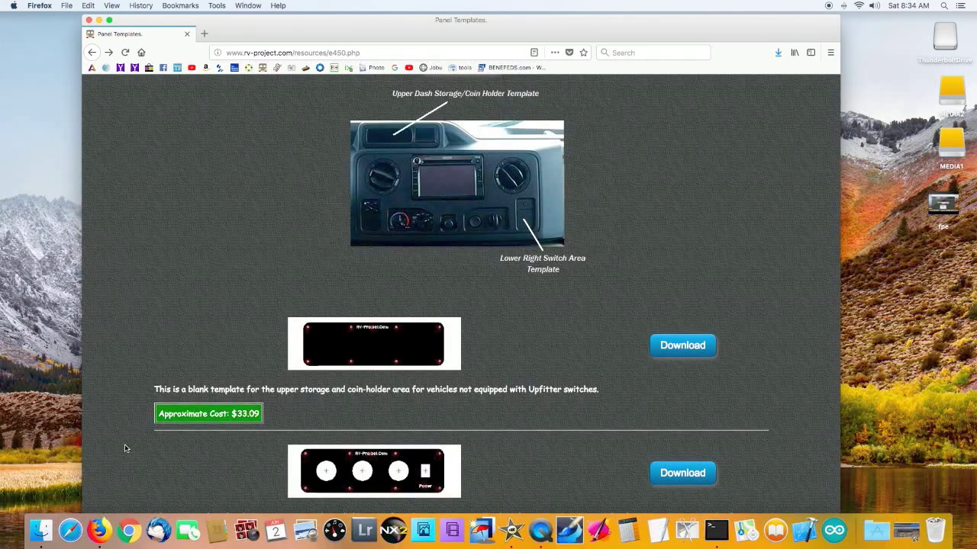
pyautogui.scroll(-3)
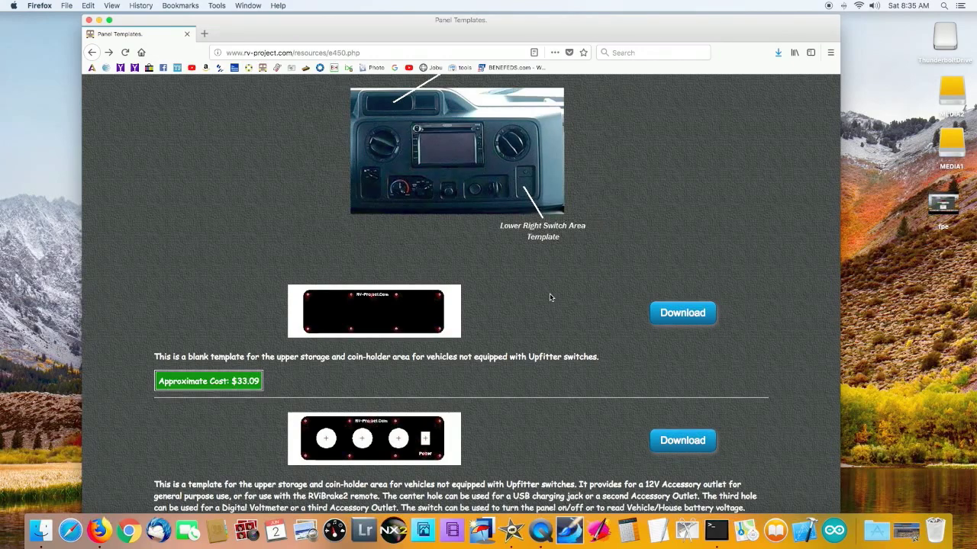
# Step: Scroll through the E450 template download list down to the RVLock Door Shims in Other Templates
pyautogui.scroll(-3)
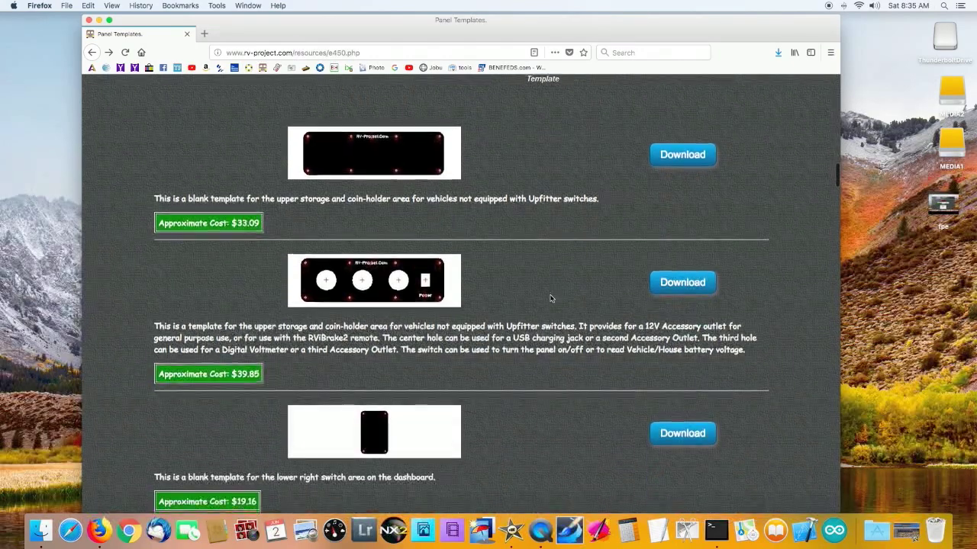
pyautogui.scroll(-3)
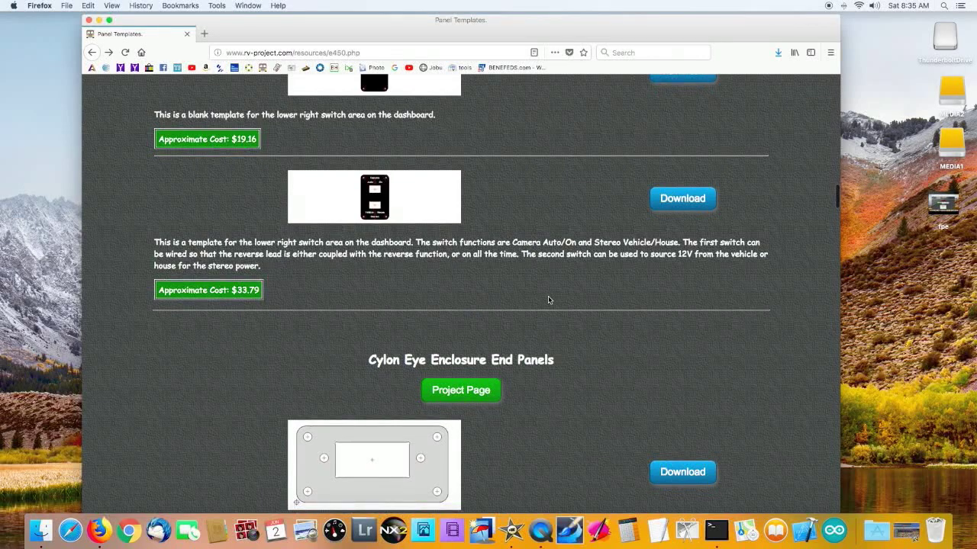
pyautogui.scroll(-3)
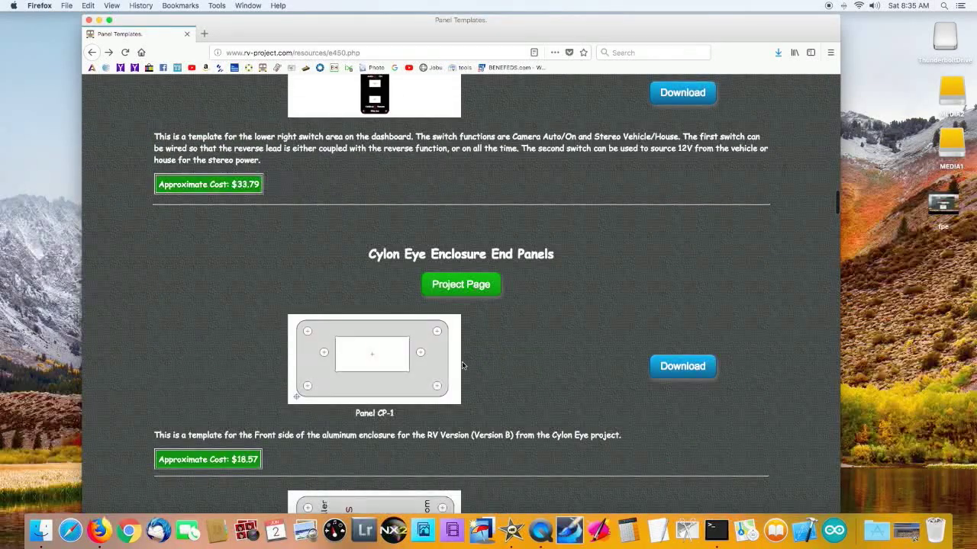
pyautogui.scroll(-3)
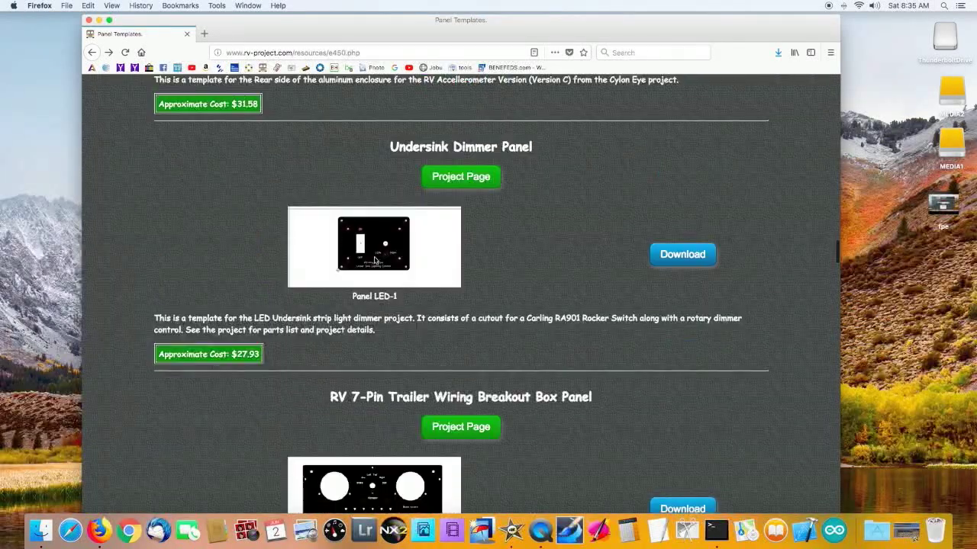
pyautogui.scroll(-3)
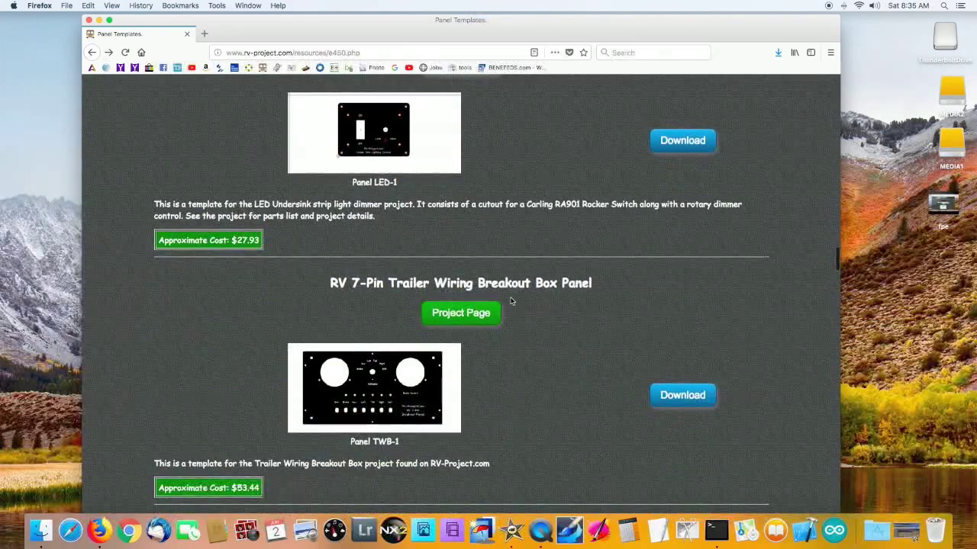
pyautogui.scroll(-3)
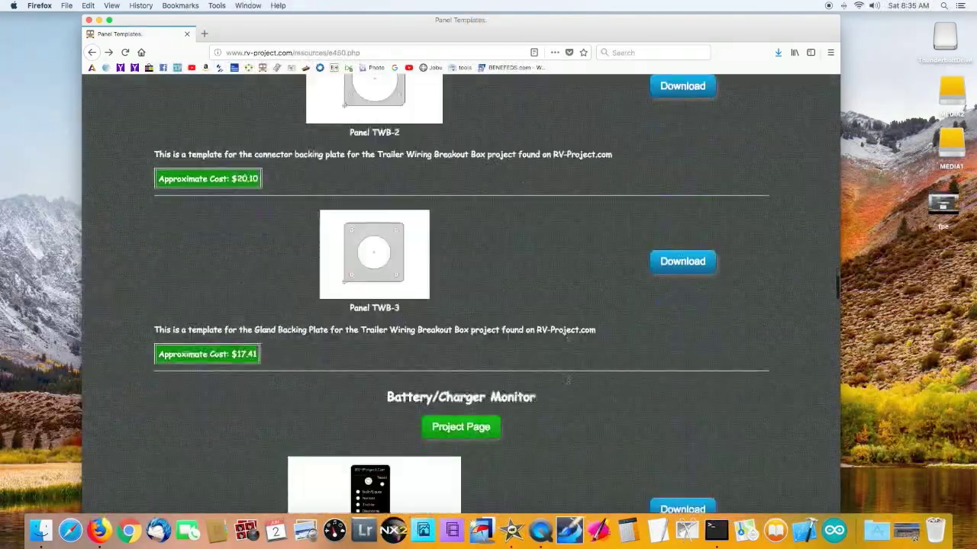
pyautogui.scroll(-3)
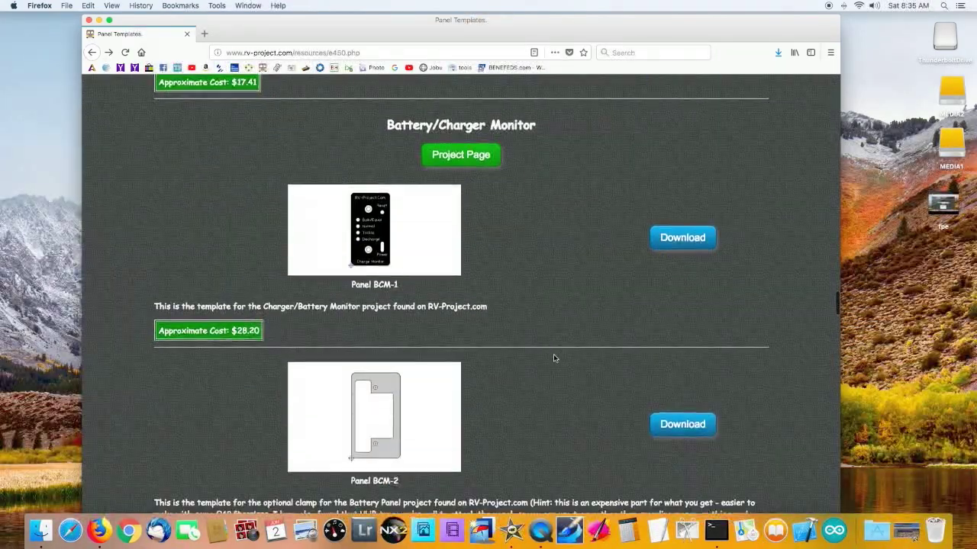
pyautogui.scroll(-3)
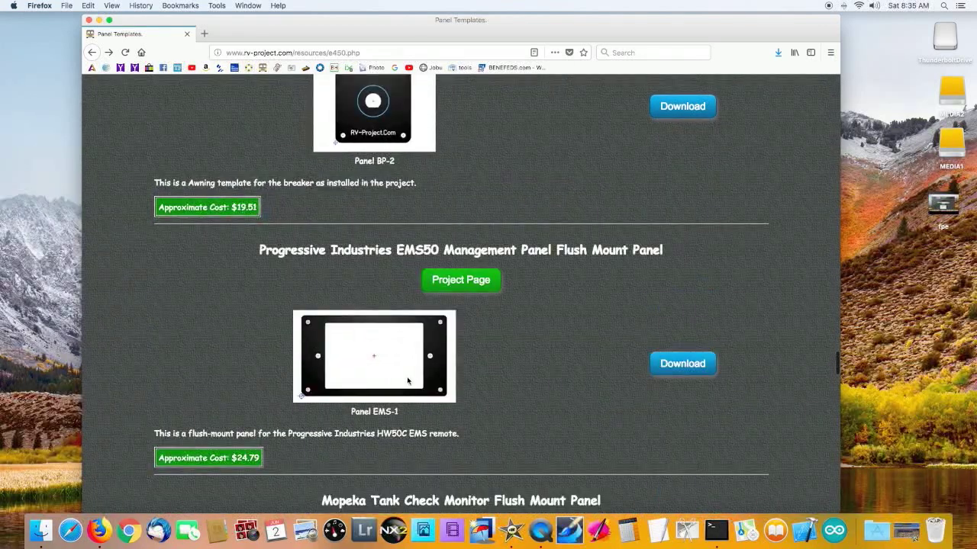
pyautogui.moveTo(408, 418)
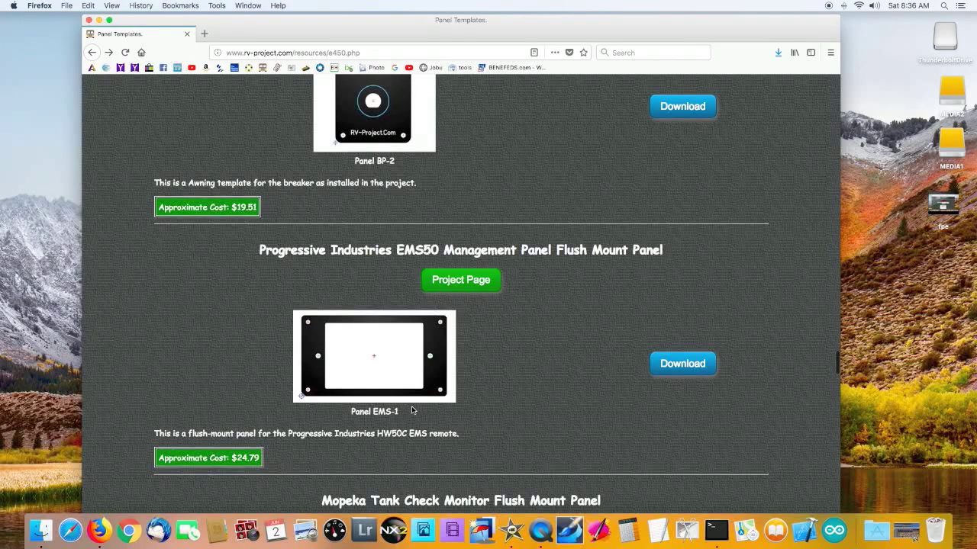
pyautogui.scroll(-3)
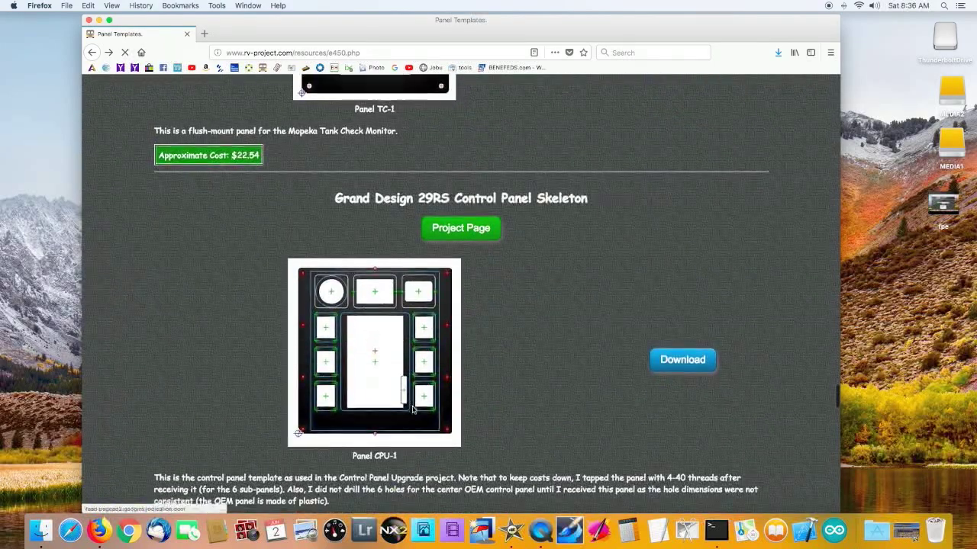
pyautogui.scroll(-3)
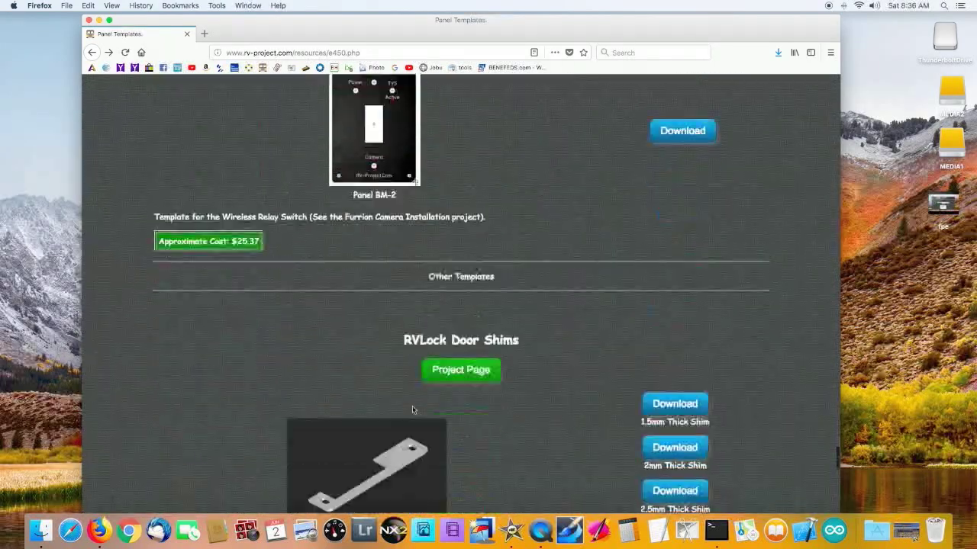
pyautogui.scroll(-3)
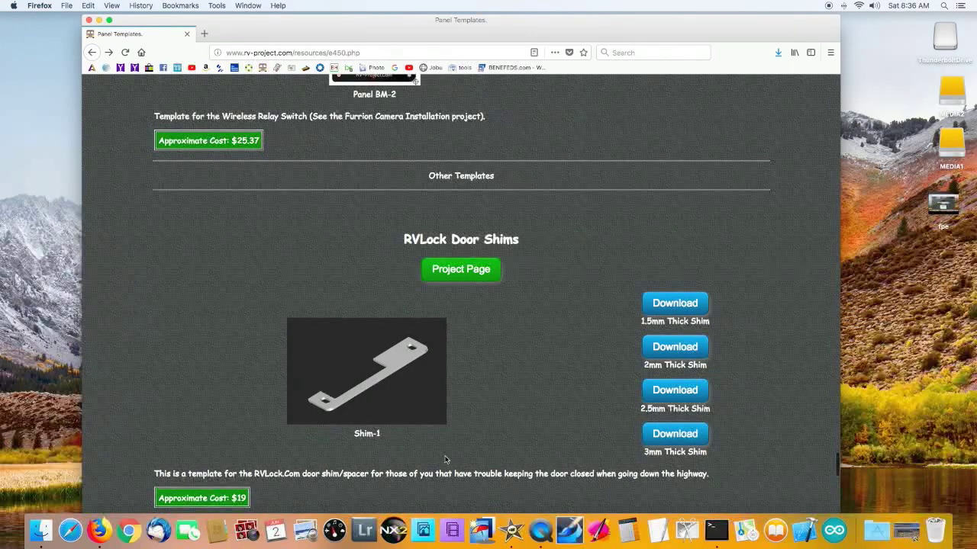
pyautogui.moveTo(502, 459)
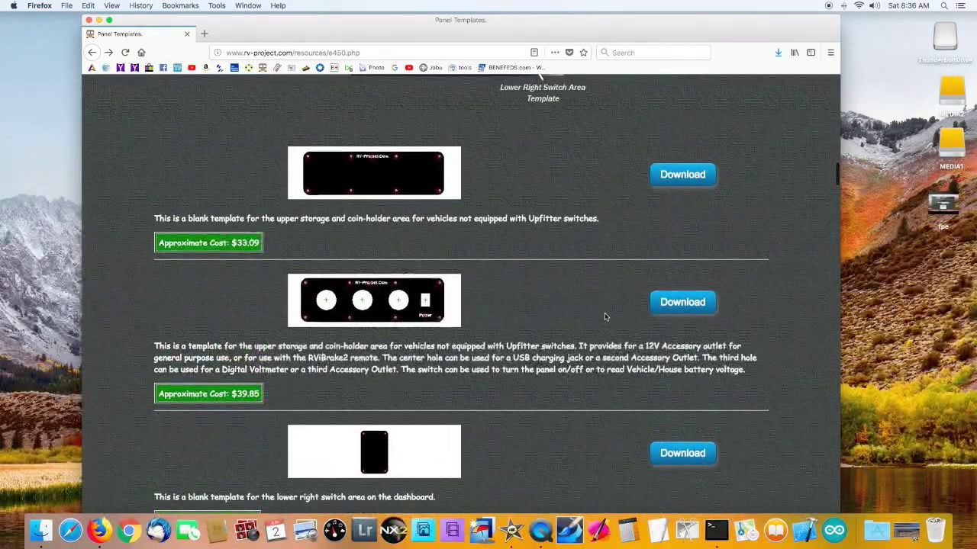
# Step: Reveal the frontpanelexpress.com Downloads menu listing Front Panel Designer, Manuals and FPD Files
pyautogui.scroll(3)
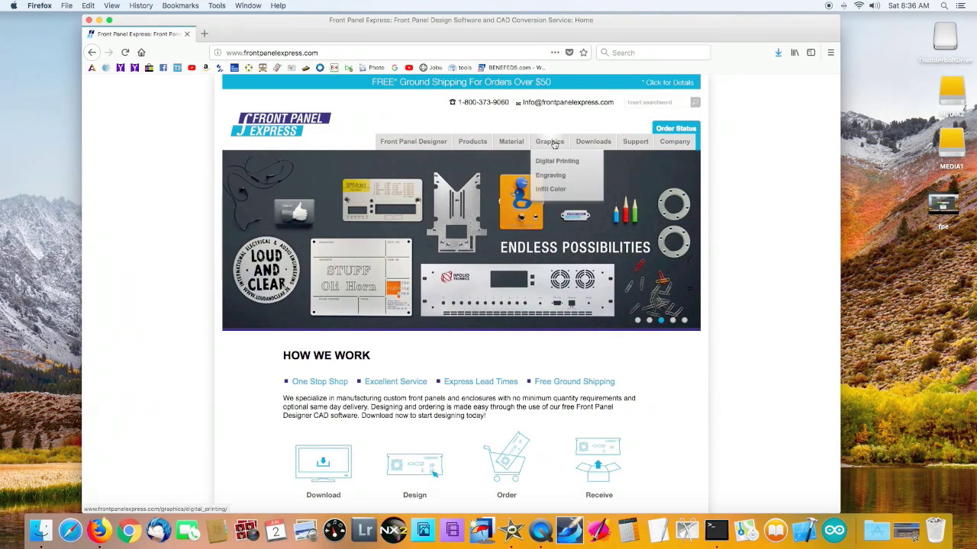
pyautogui.click(593, 141)
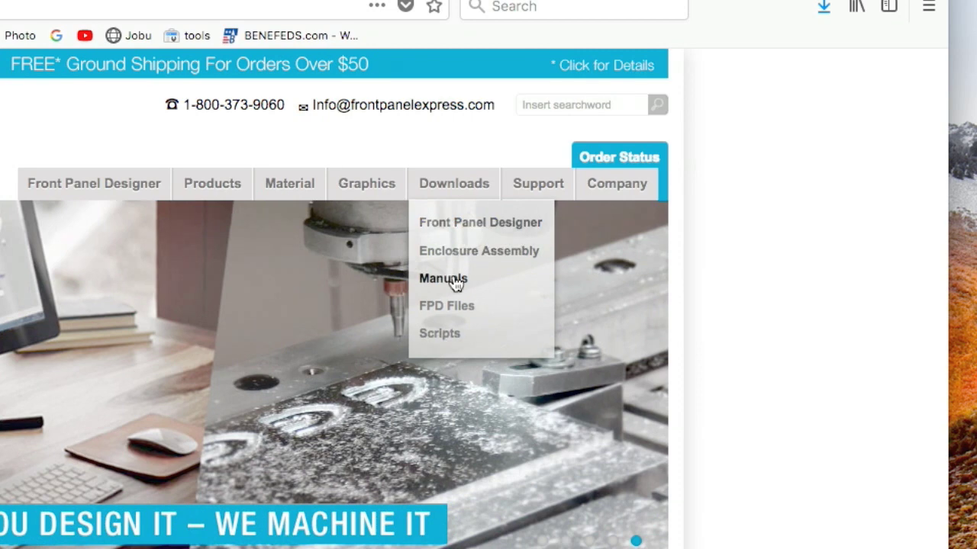
pyautogui.moveTo(458, 289)
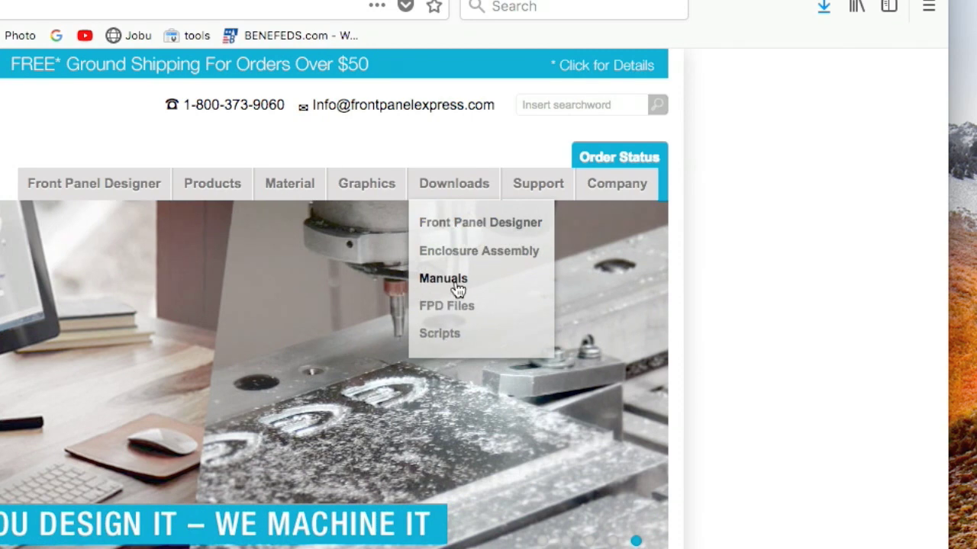
# Step: Reach the Front Panel Designer 6.0.1 download page with its Mac OS X download
pyautogui.click(479, 222)
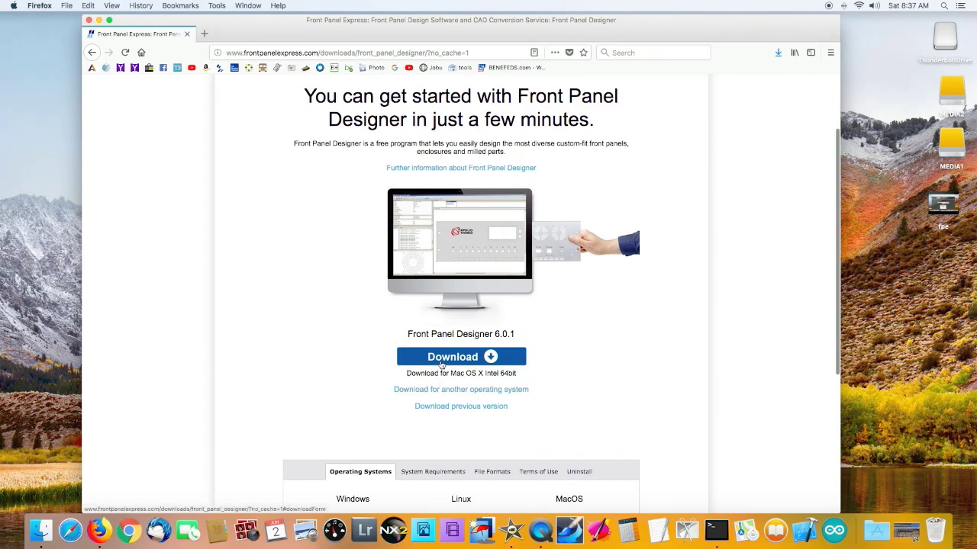
pyautogui.scroll(-3)
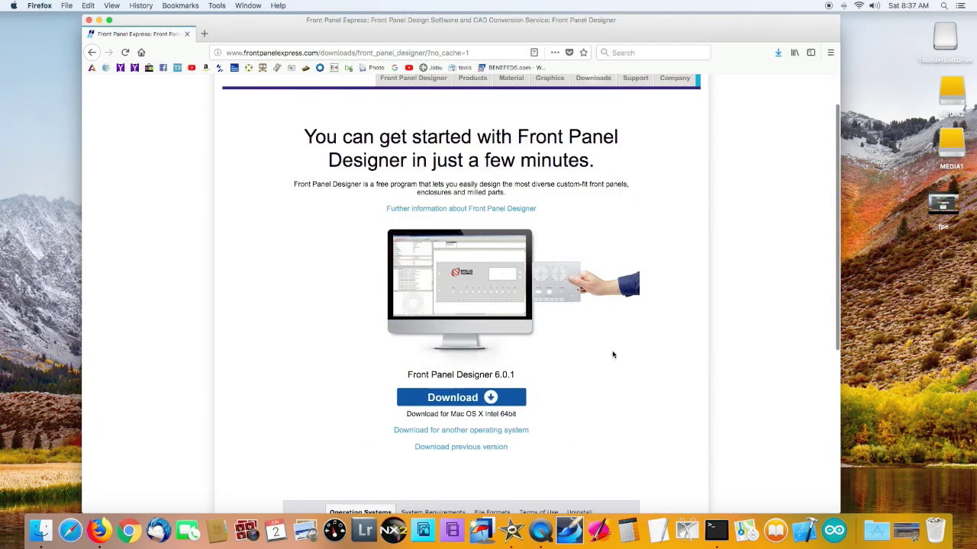
pyautogui.moveTo(593, 349)
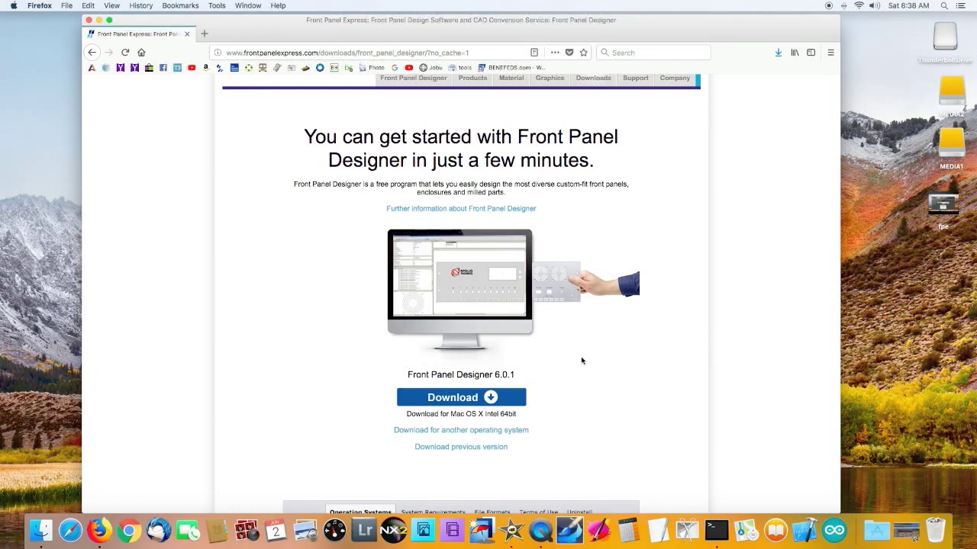
pyautogui.moveTo(618, 446)
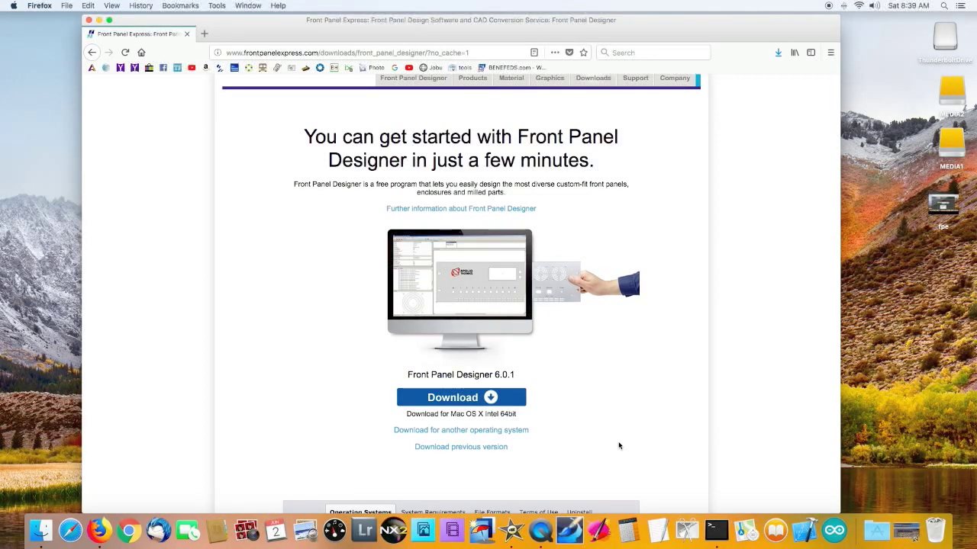
pyautogui.moveTo(738, 4)
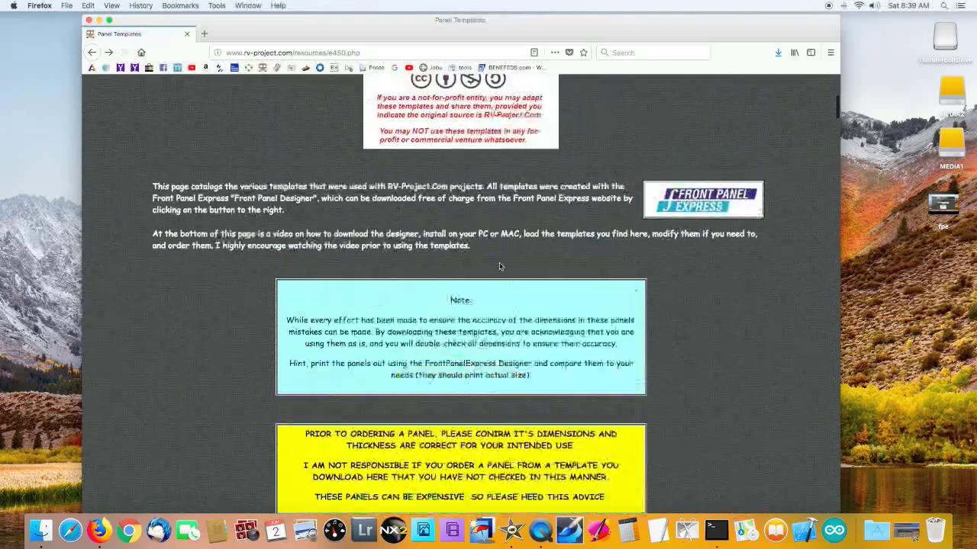
# Step: Scroll the E450 templates page to the three-hole power-switch coin-holder template and its cost
pyautogui.scroll(-3)
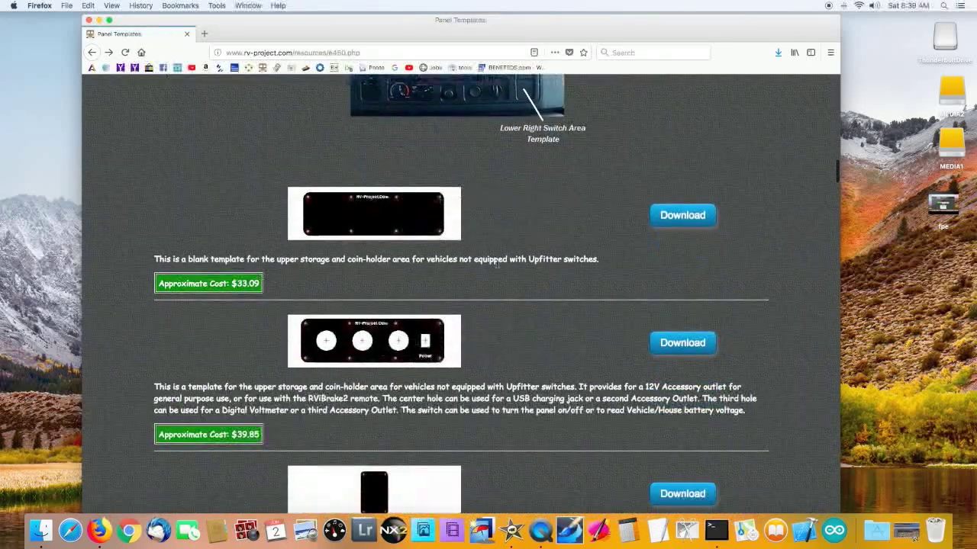
pyautogui.scroll(-3)
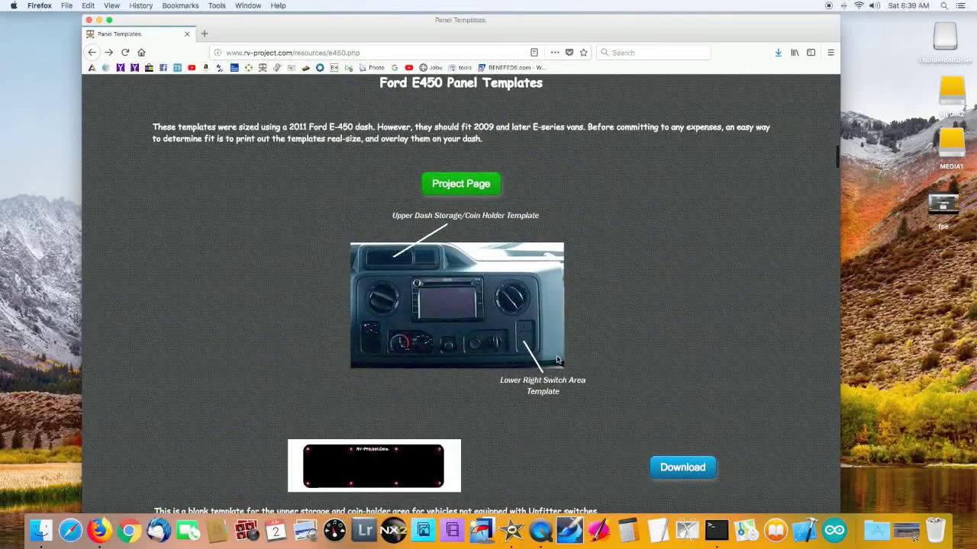
pyautogui.scroll(-3)
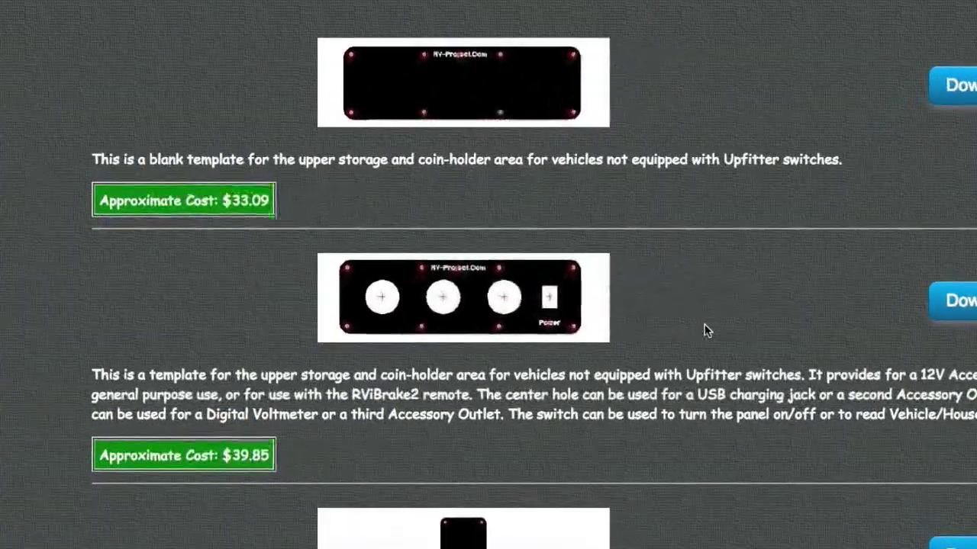
pyautogui.scroll(-3)
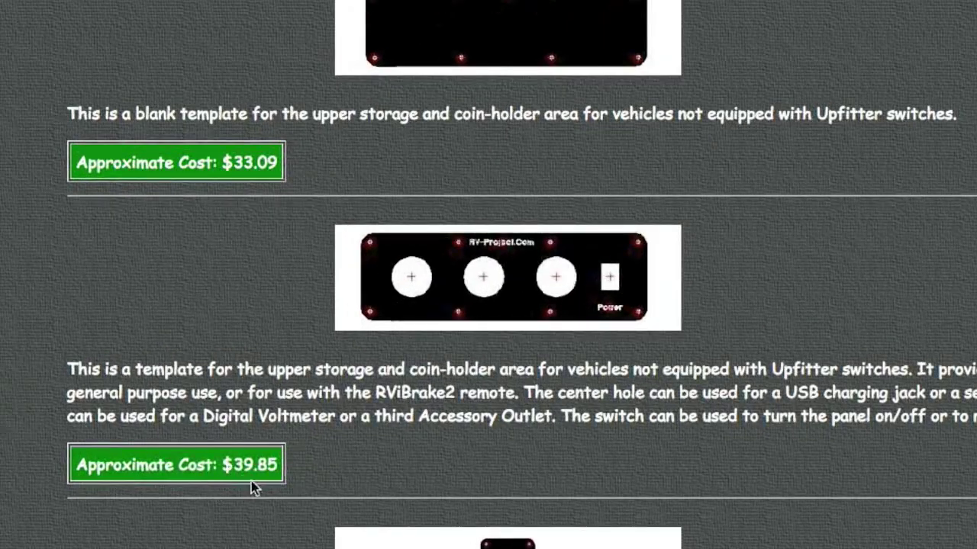
pyautogui.moveTo(286, 487)
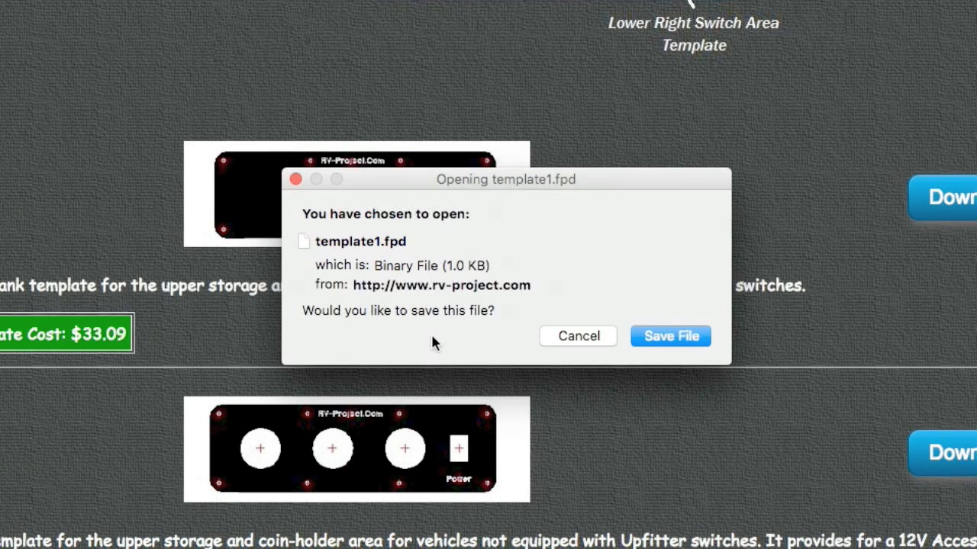
pyautogui.moveTo(671, 336)
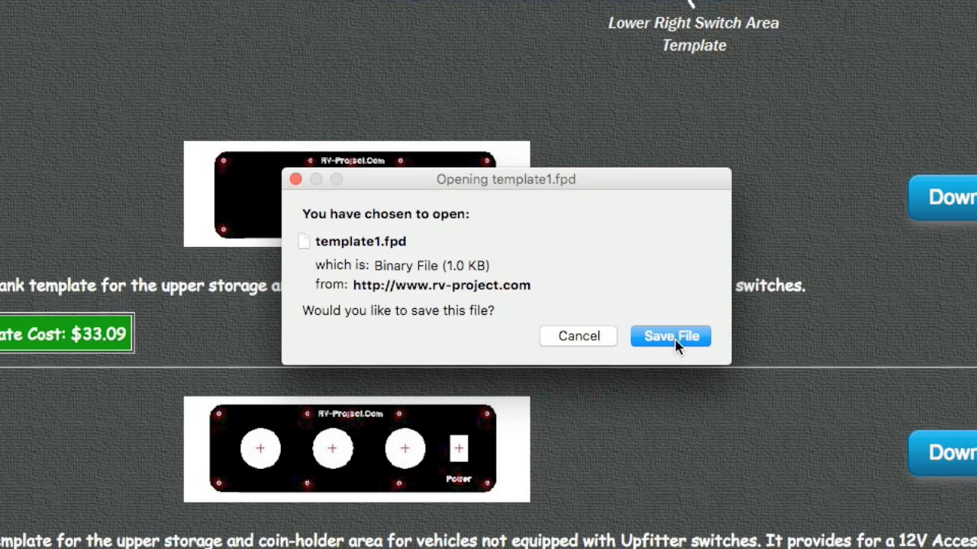
# Step: Save template1.fpd to Downloads and launch it from Finder into Front Panel Designer
pyautogui.click(670, 336)
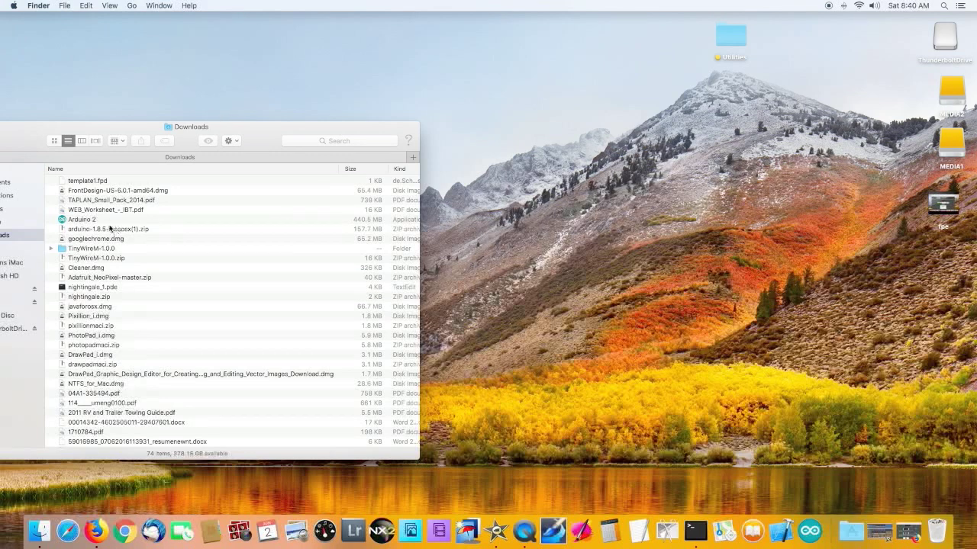
pyautogui.click(88, 180)
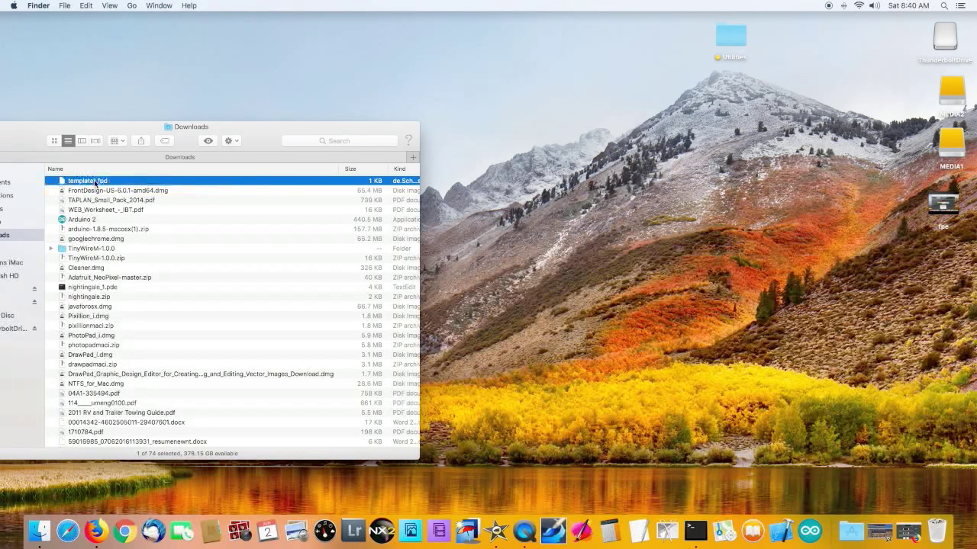
pyautogui.doubleClick(88, 180)
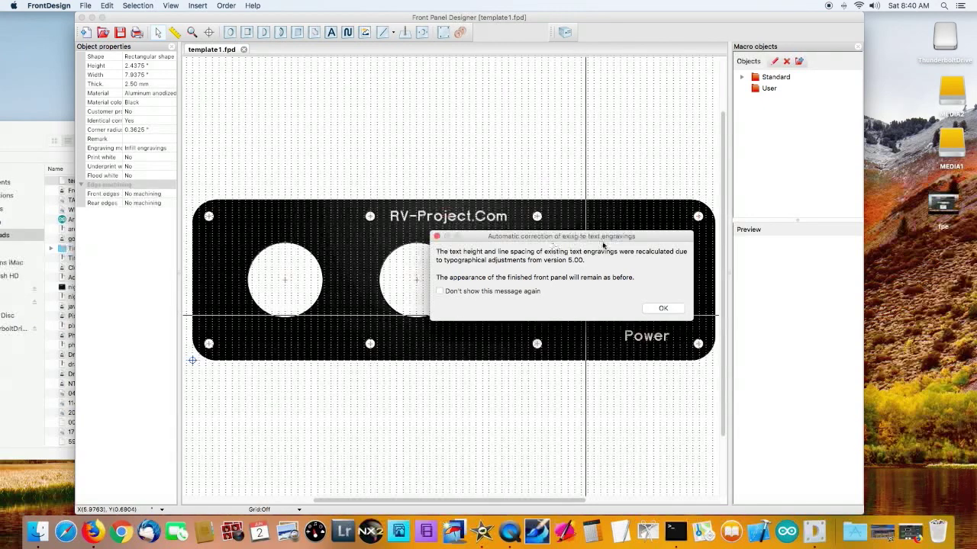
pyautogui.moveTo(582, 268)
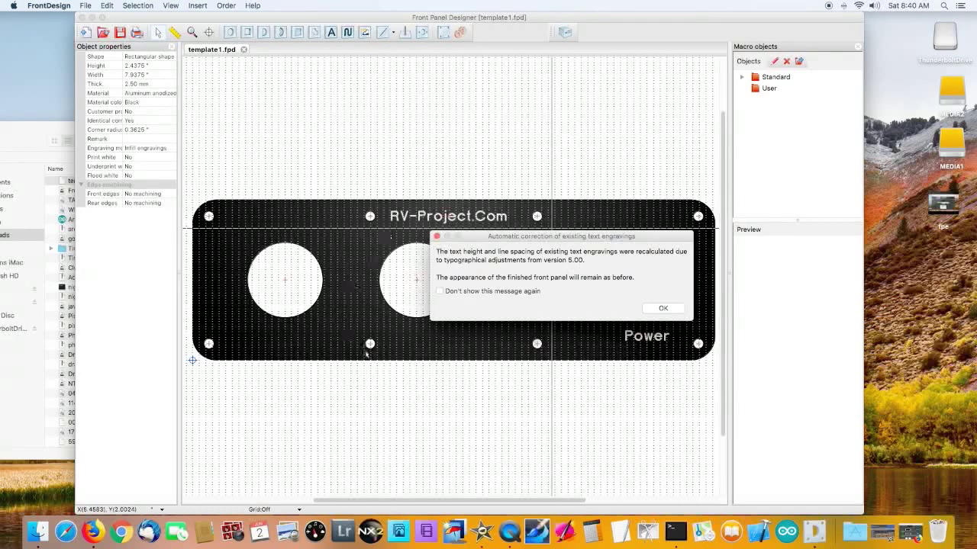
pyautogui.moveTo(353, 290)
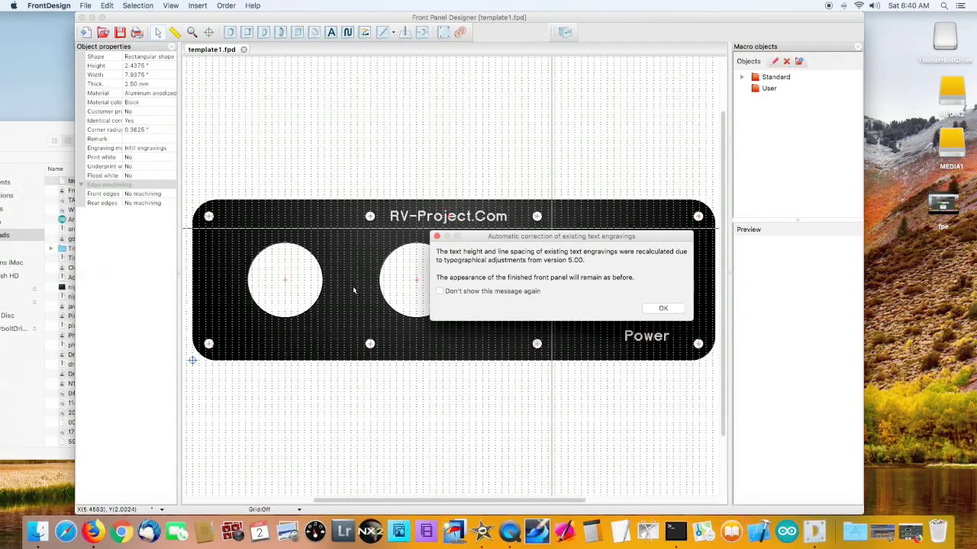
# Step: Accept the text-engraving correction notice, leaving the 2.4375" × 7.9375" black anodized panel loaded
pyautogui.click(662, 309)
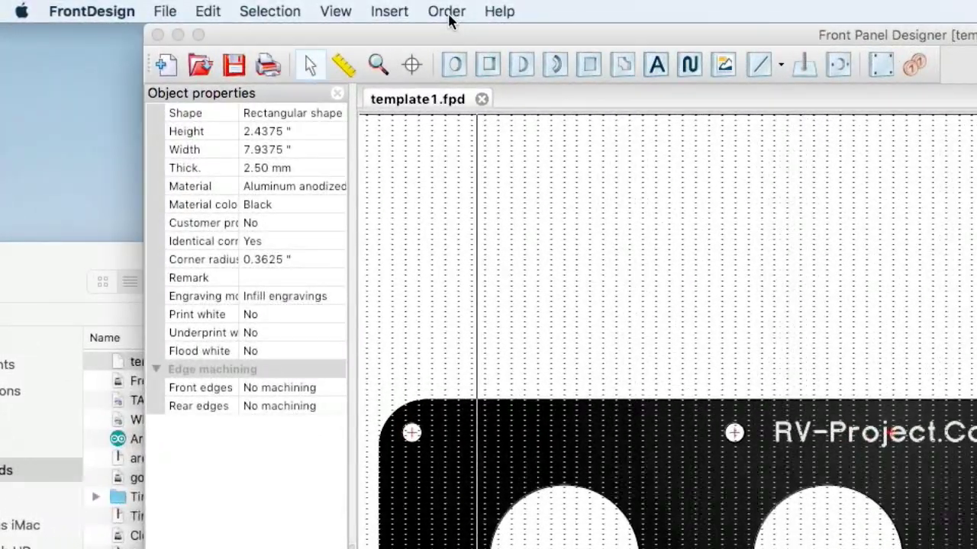
# Step: Start an order holding one template1.fpd panel at $39.84 and advance to the Addresses step
pyautogui.click(446, 11)
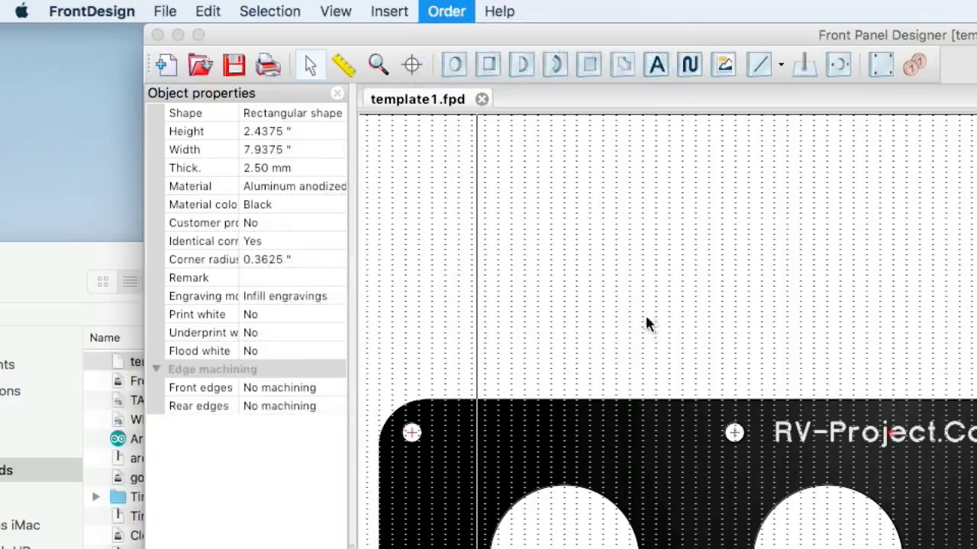
pyautogui.click(446, 10)
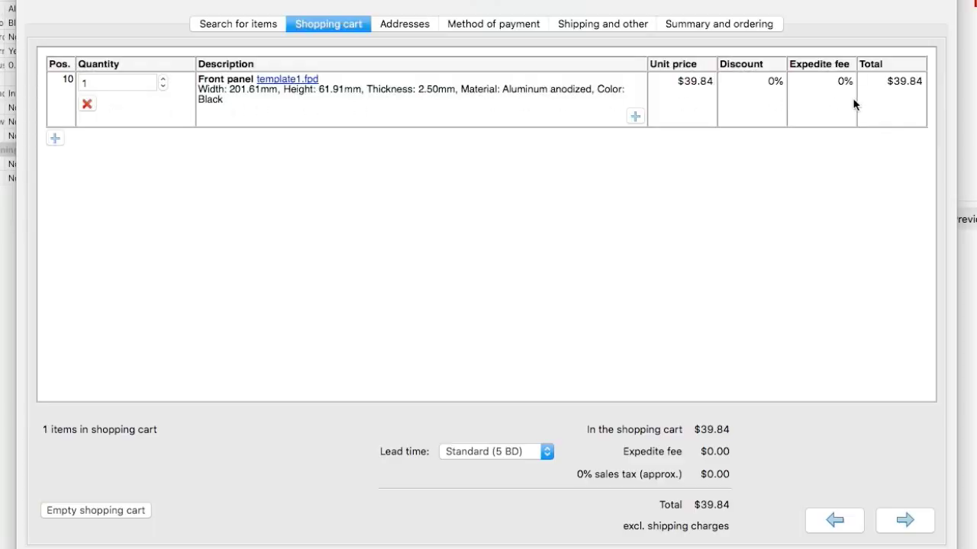
pyautogui.moveTo(670, 99)
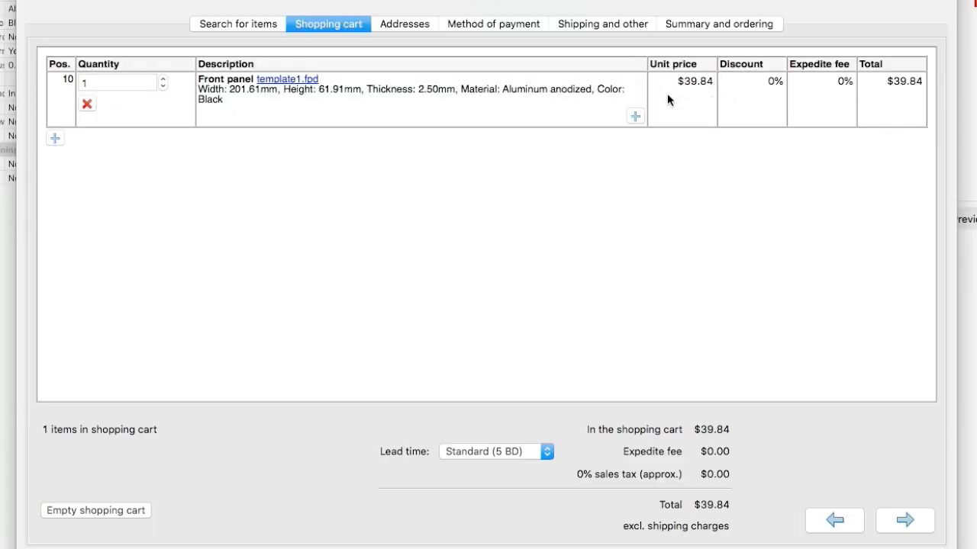
pyautogui.moveTo(665, 96)
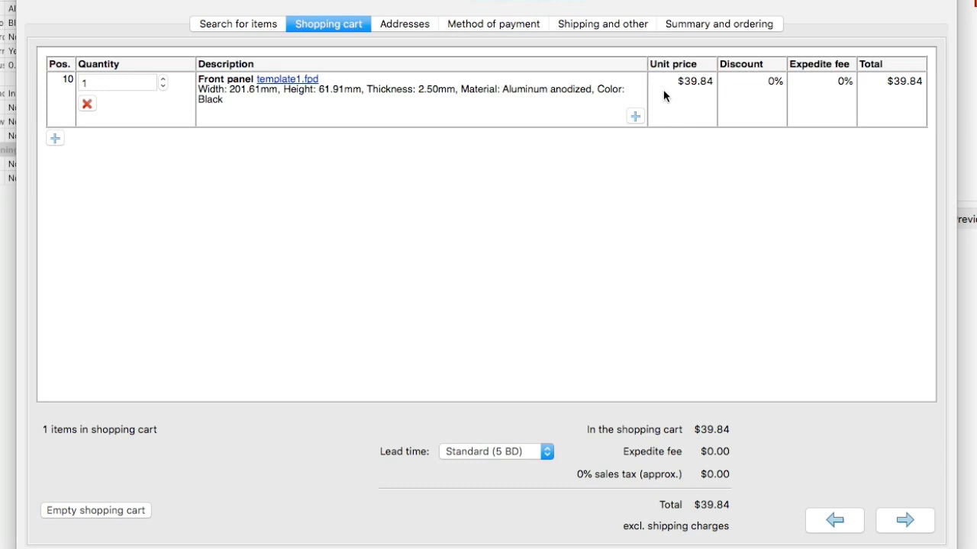
pyautogui.moveTo(500, 465)
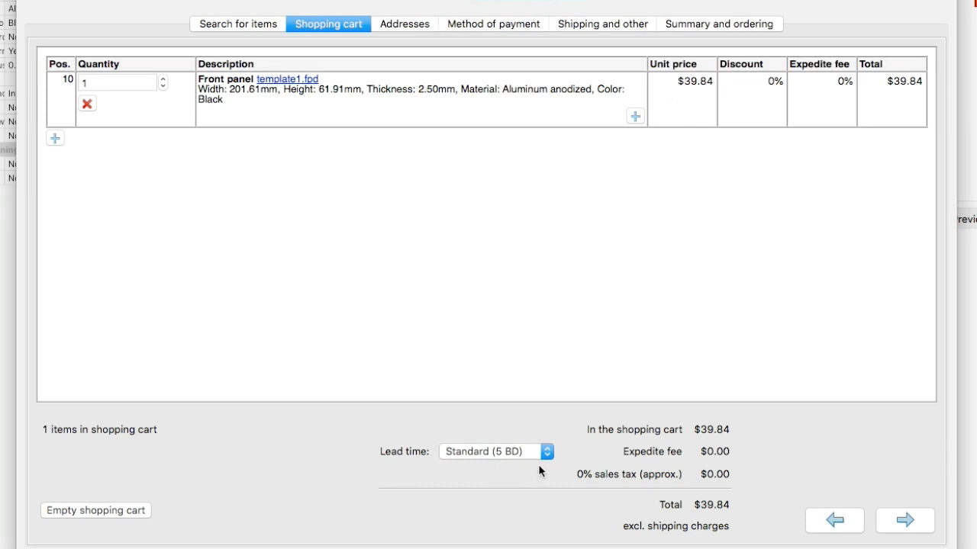
pyautogui.moveTo(675, 435)
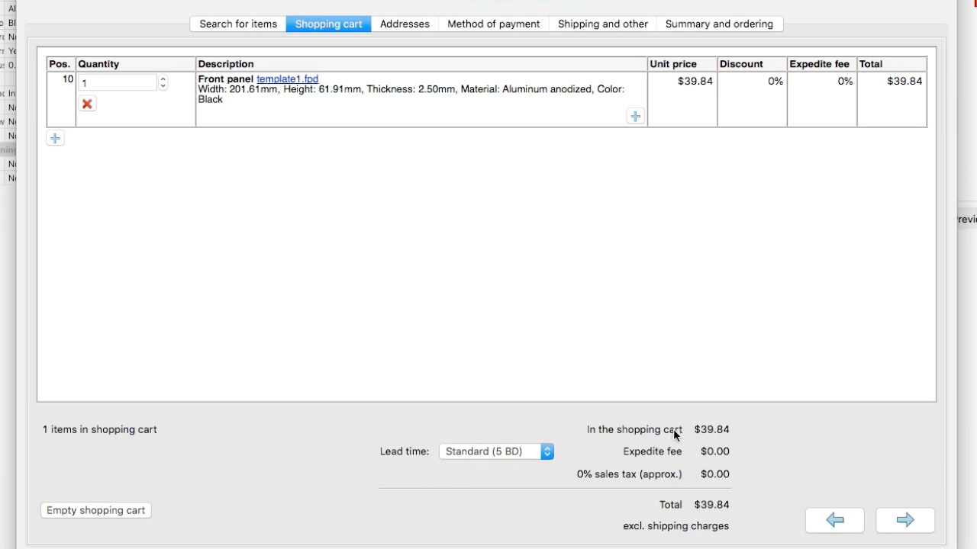
pyautogui.click(405, 24)
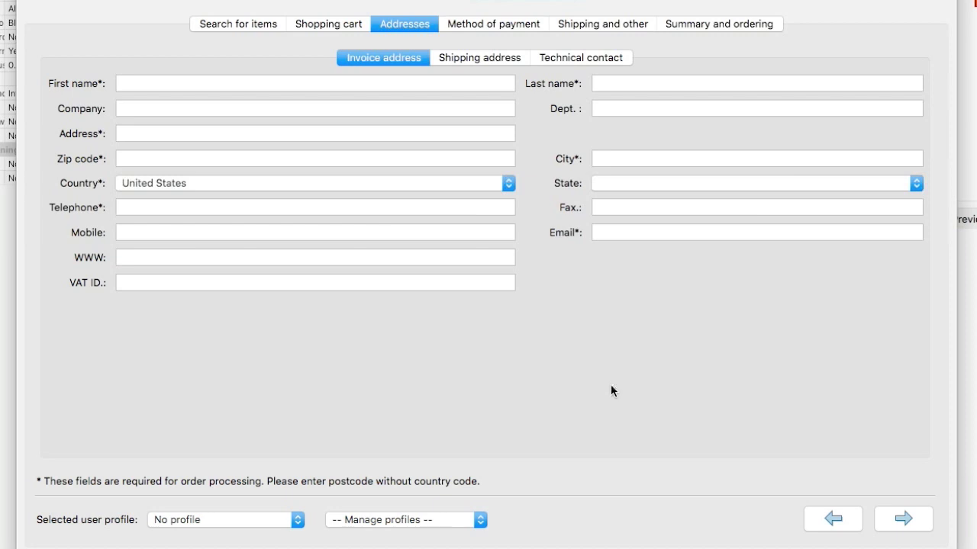
pyautogui.click(492, 24)
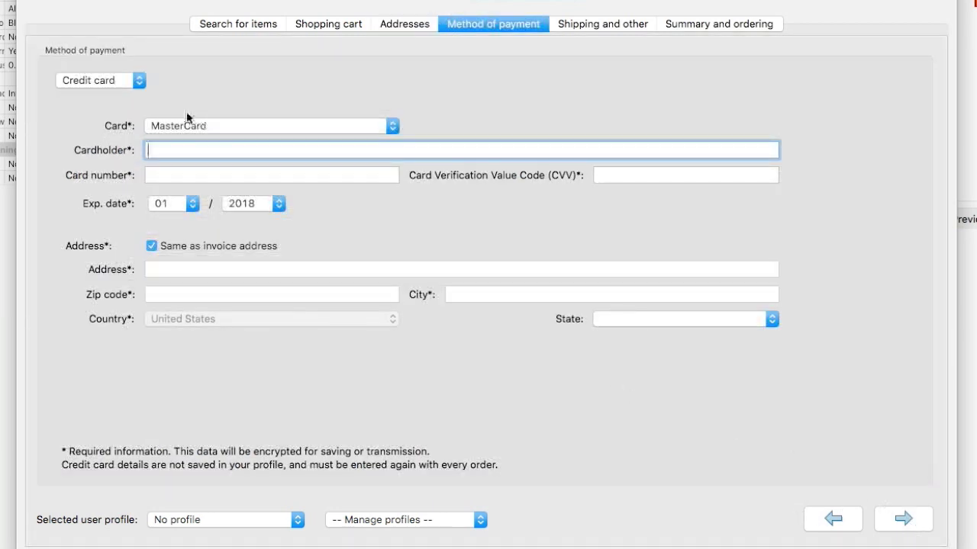
pyautogui.moveTo(324, 126)
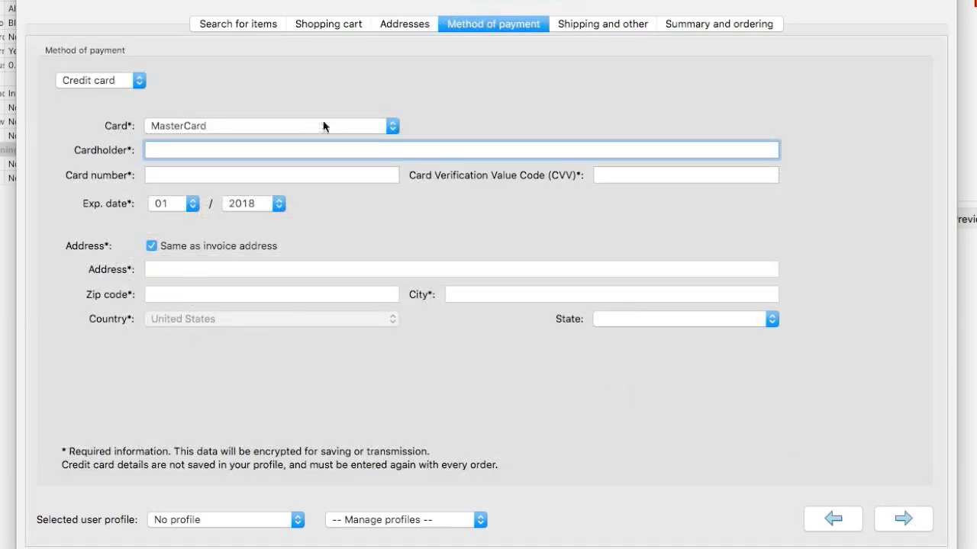
pyautogui.click(393, 126)
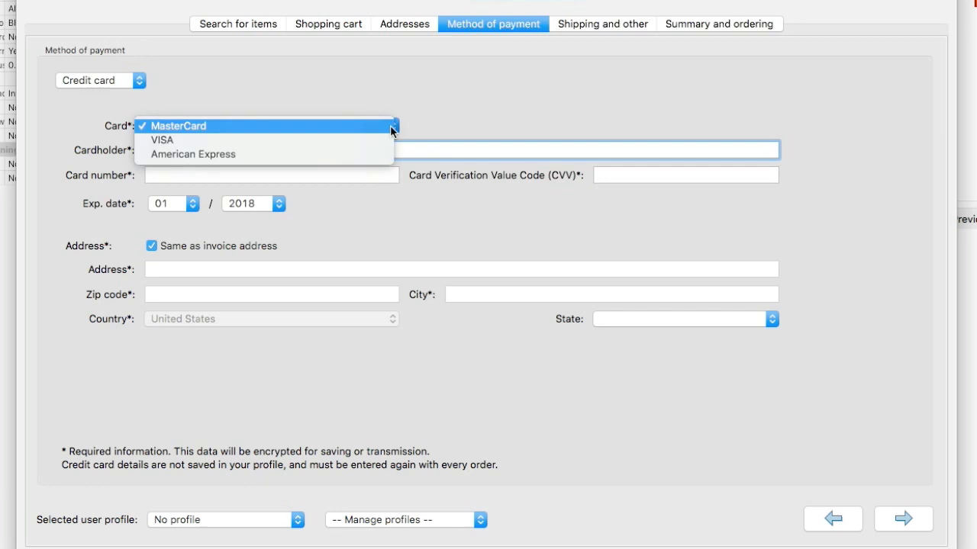
pyautogui.click(179, 126)
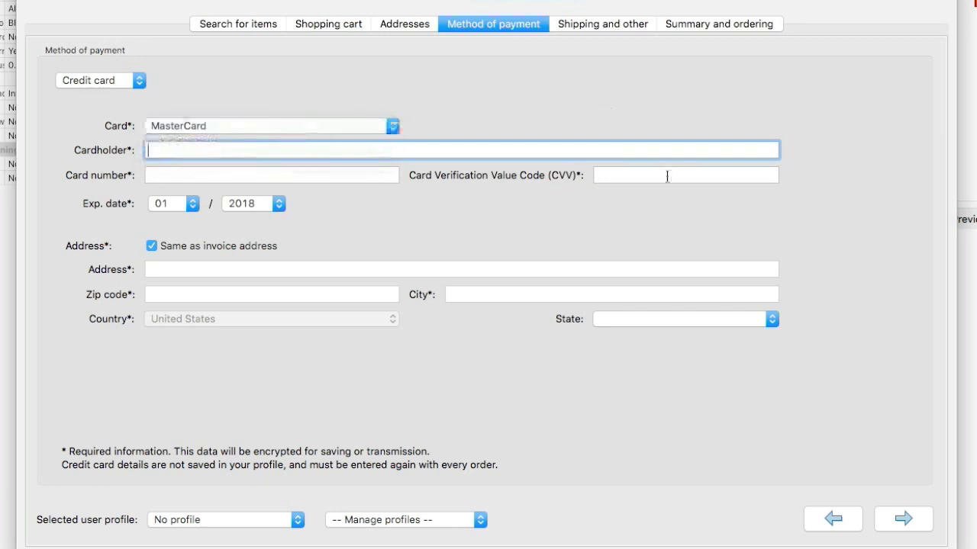
pyautogui.click(601, 24)
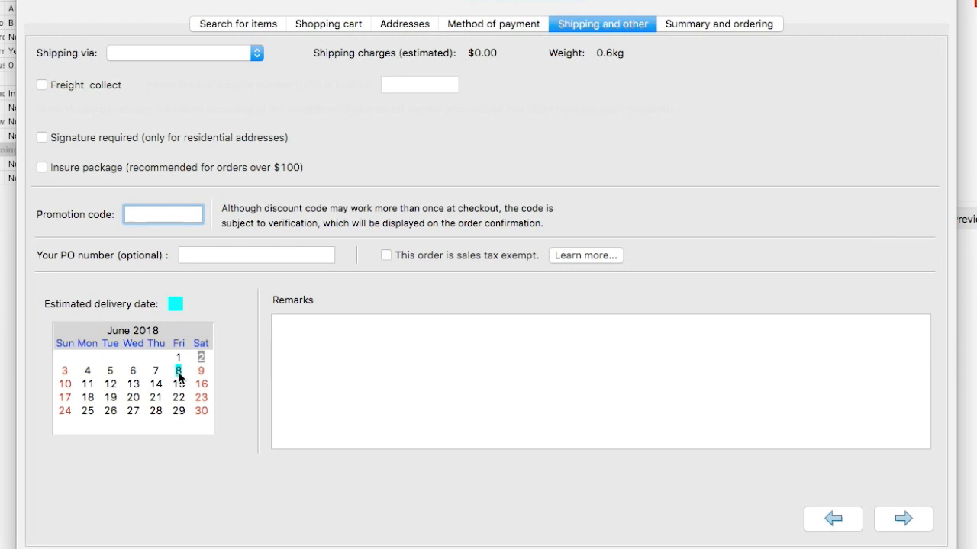
# Step: Review the $39.84 order summary, ignore the missing-entries warning, and close the order window
pyautogui.click(162, 214)
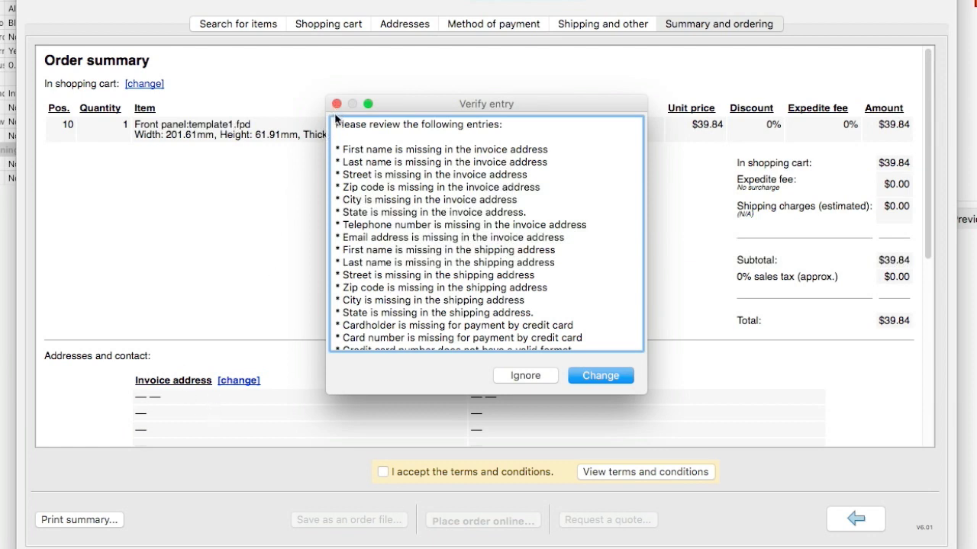
pyautogui.click(524, 375)
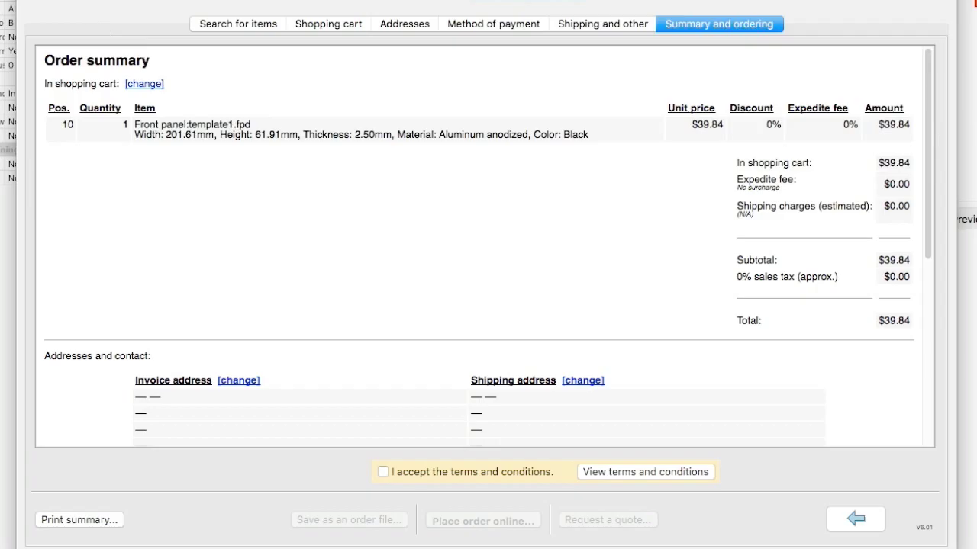
pyautogui.click(856, 519)
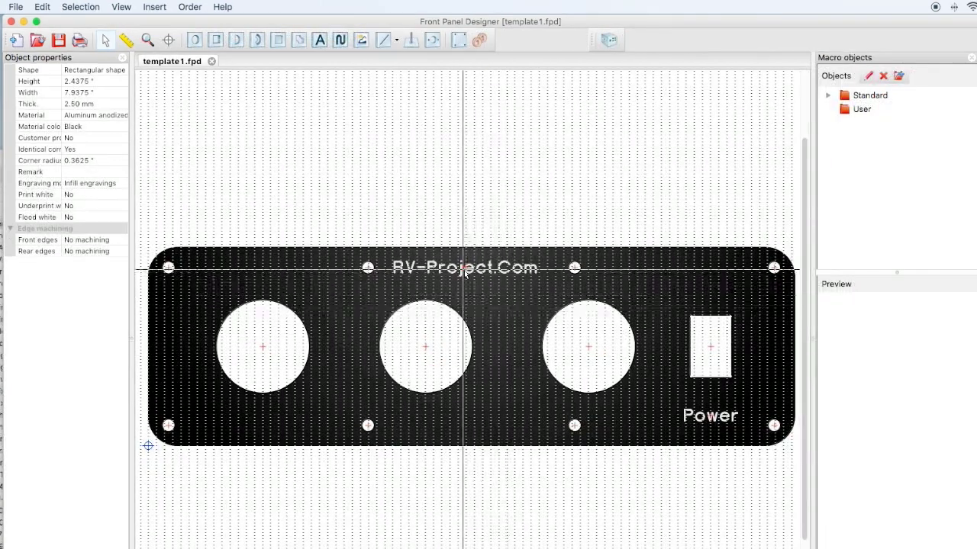
# Step: Replace the RV-Project.Com top engraving text with 'Acme Electronics' in its properties
pyautogui.doubleClick(464, 267)
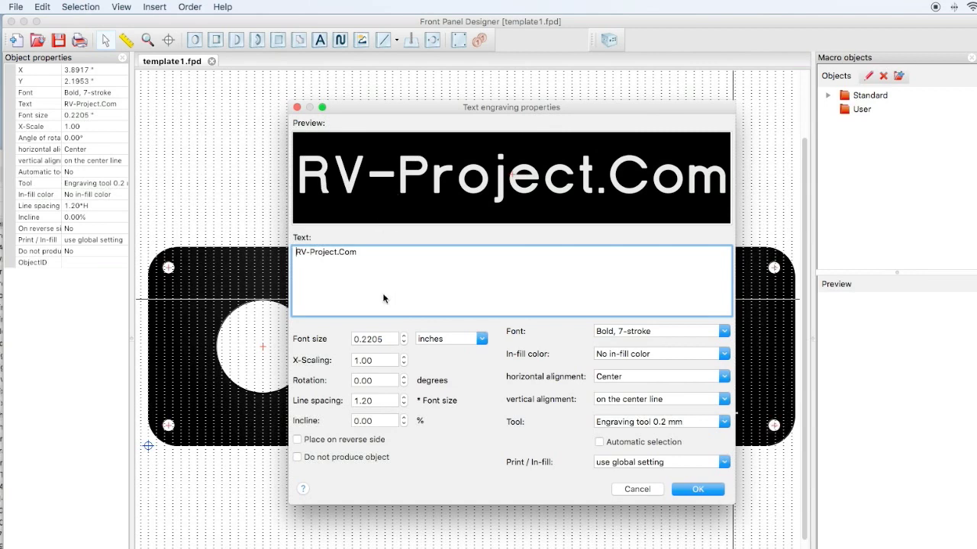
pyautogui.moveTo(698, 237)
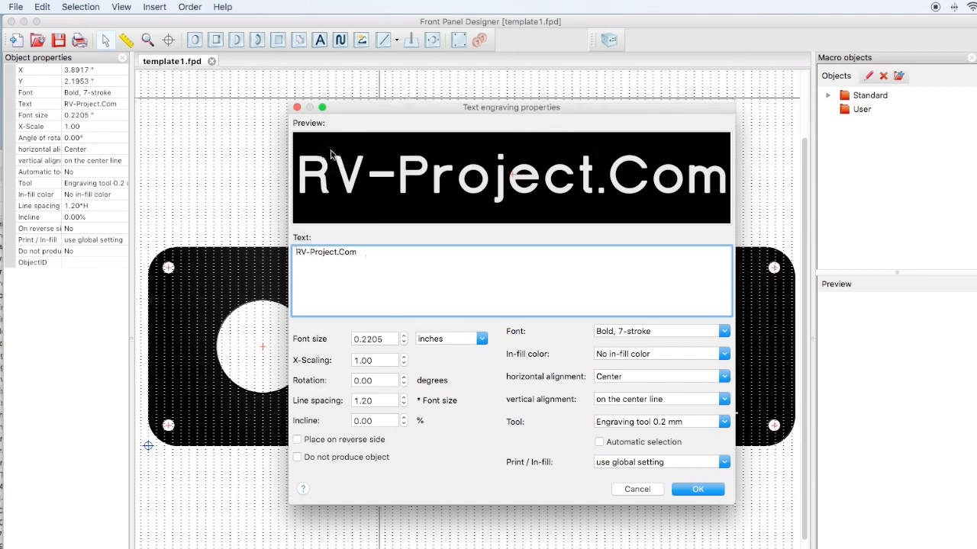
pyautogui.write('Acme Elect')
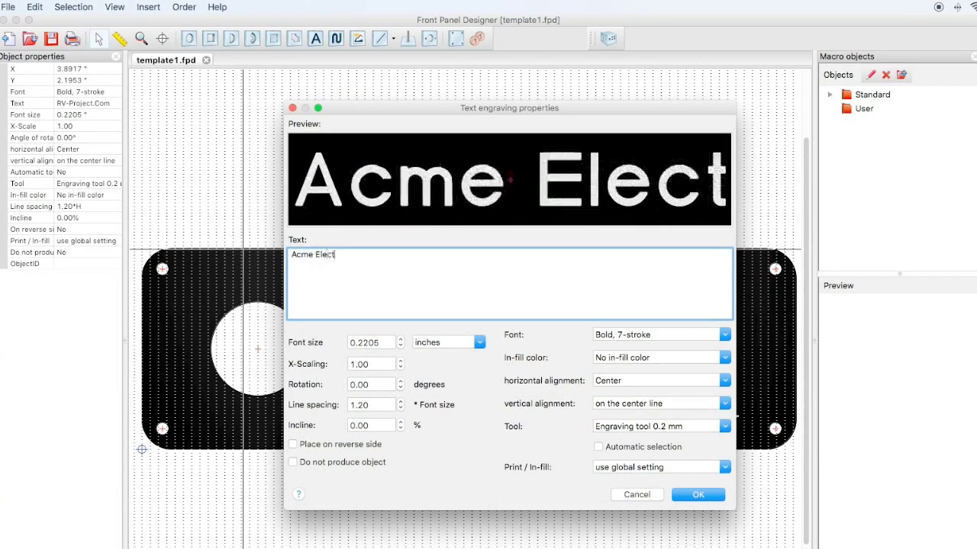
pyautogui.click(697, 494)
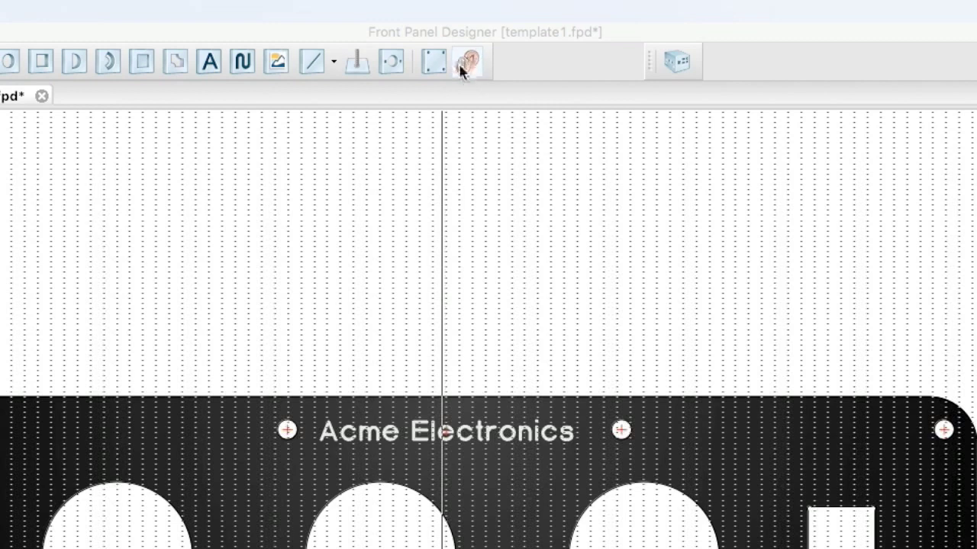
pyautogui.click(466, 61)
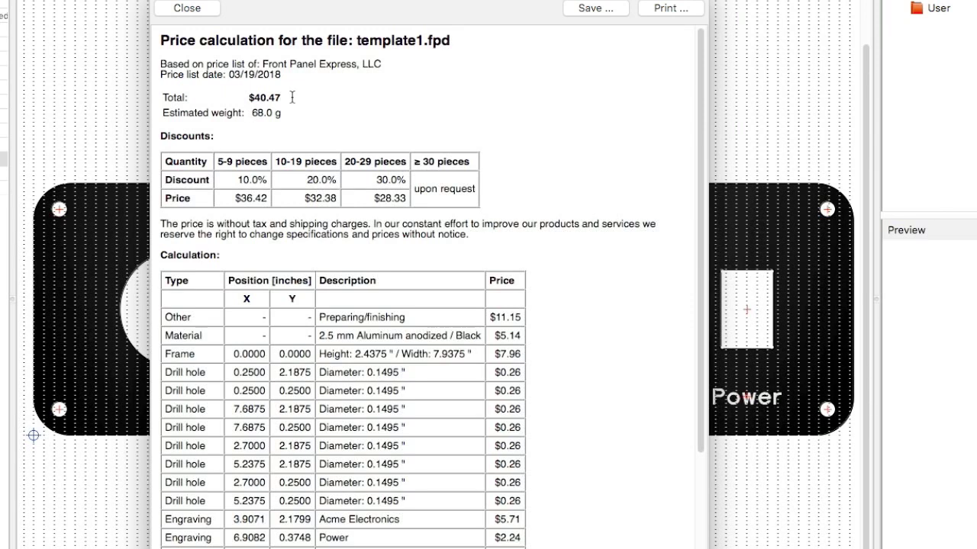
pyautogui.moveTo(305, 120)
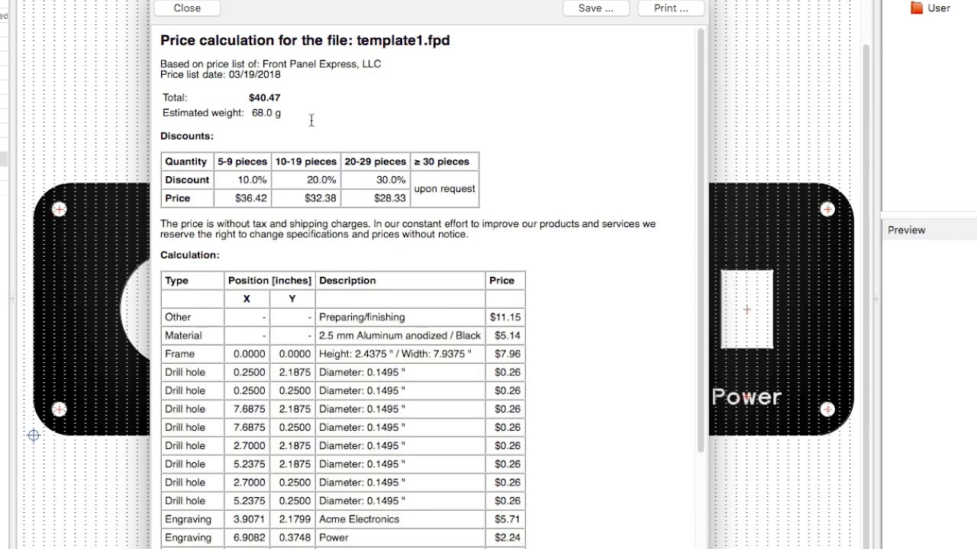
pyautogui.moveTo(327, 334)
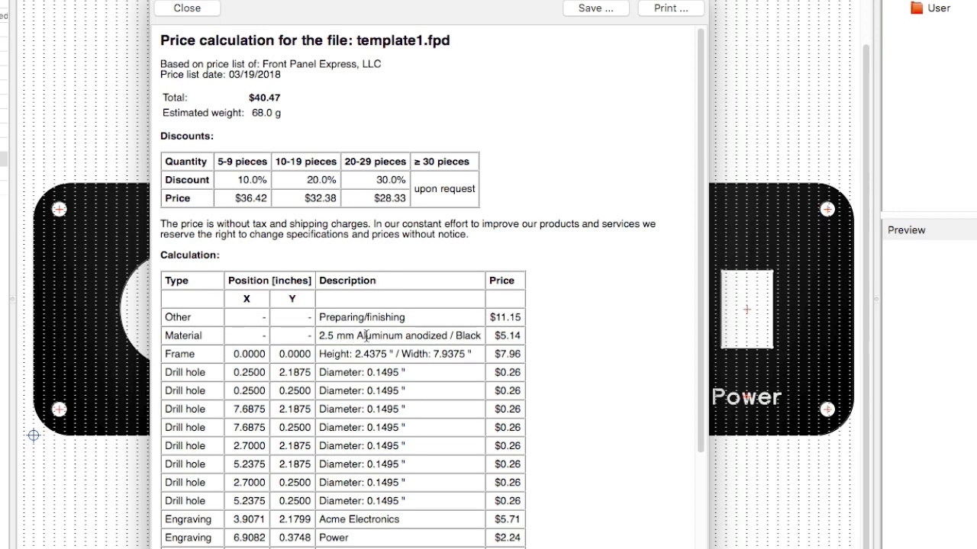
pyautogui.moveTo(369, 357)
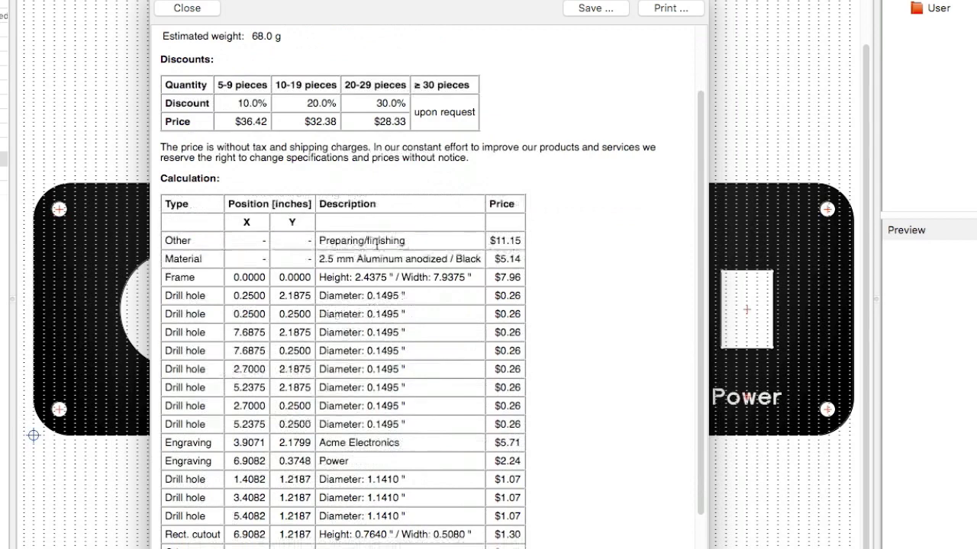
pyautogui.scroll(-3)
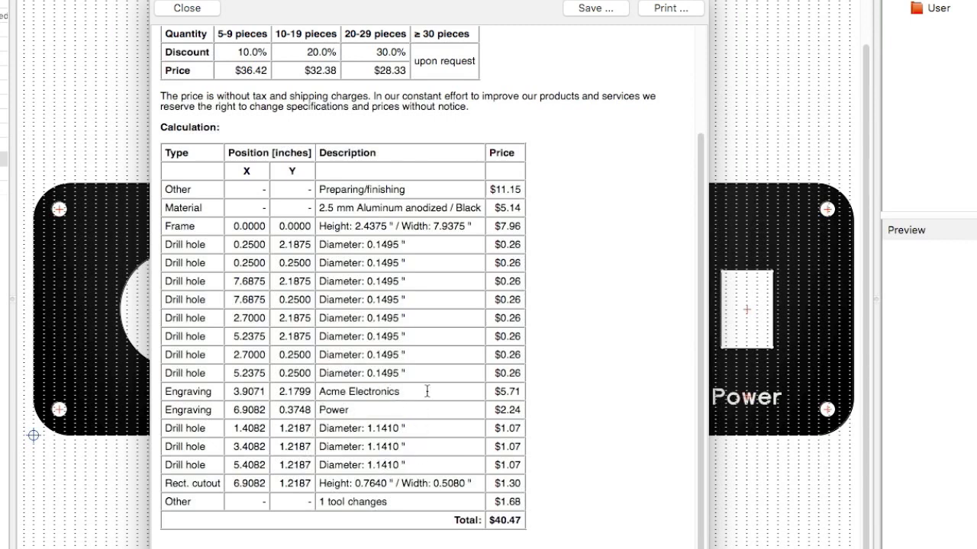
pyautogui.doubleClick(359, 392)
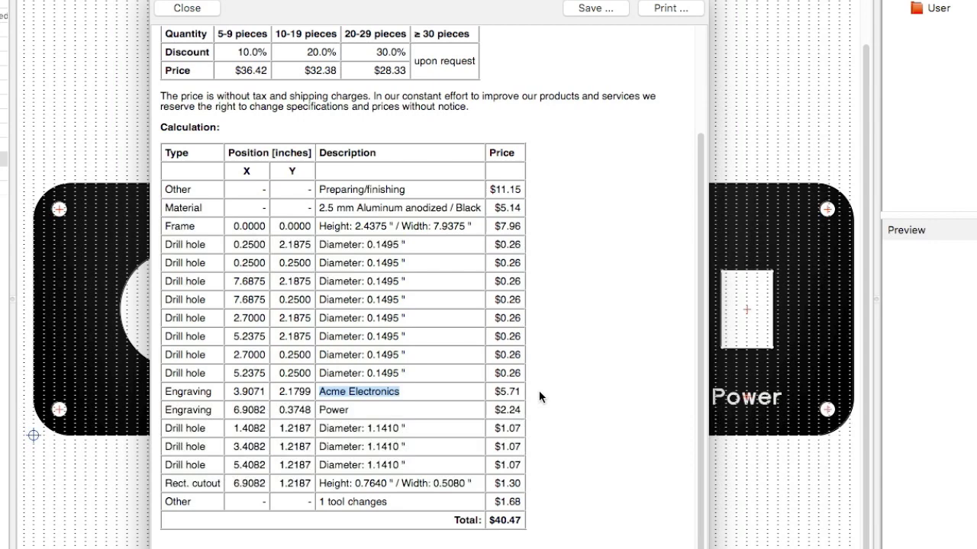
pyautogui.click(187, 8)
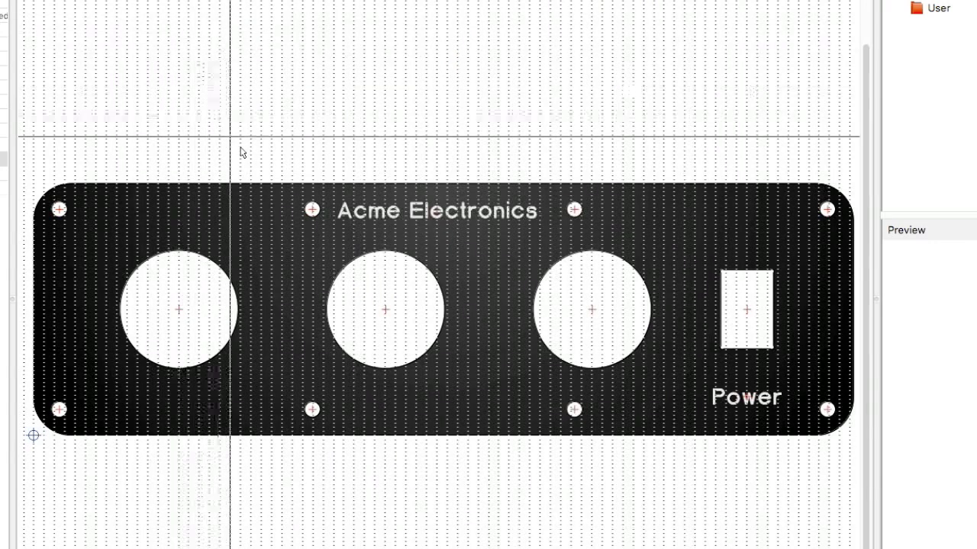
# Step: Recalculate the price without the Acme Electronics engraving, totalling $34.76
pyautogui.click(437, 209)
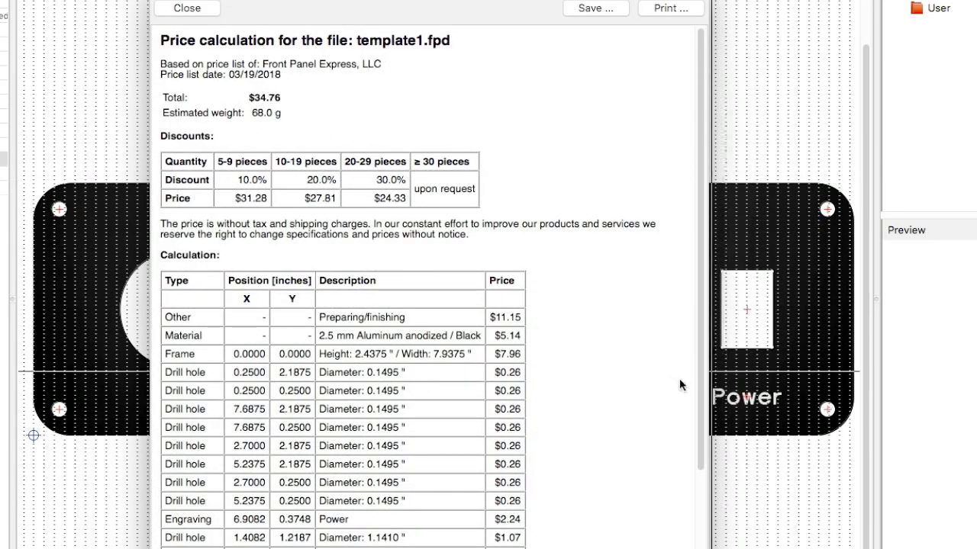
pyautogui.scroll(-3)
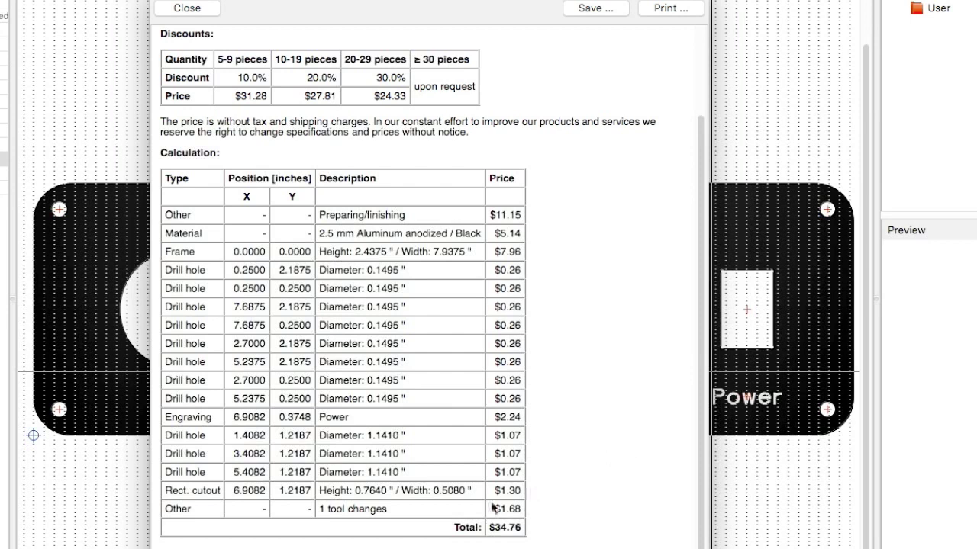
pyautogui.moveTo(492, 509)
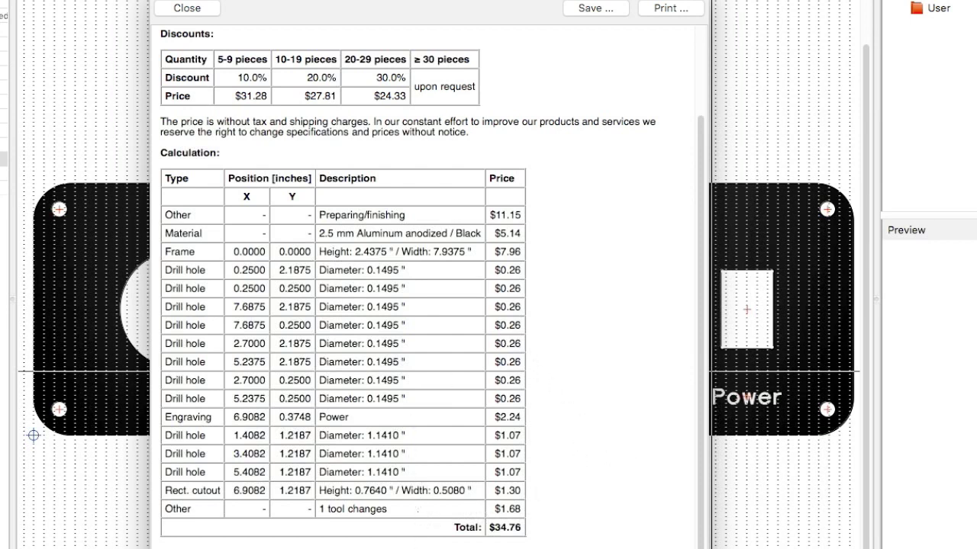
pyautogui.moveTo(359, 523)
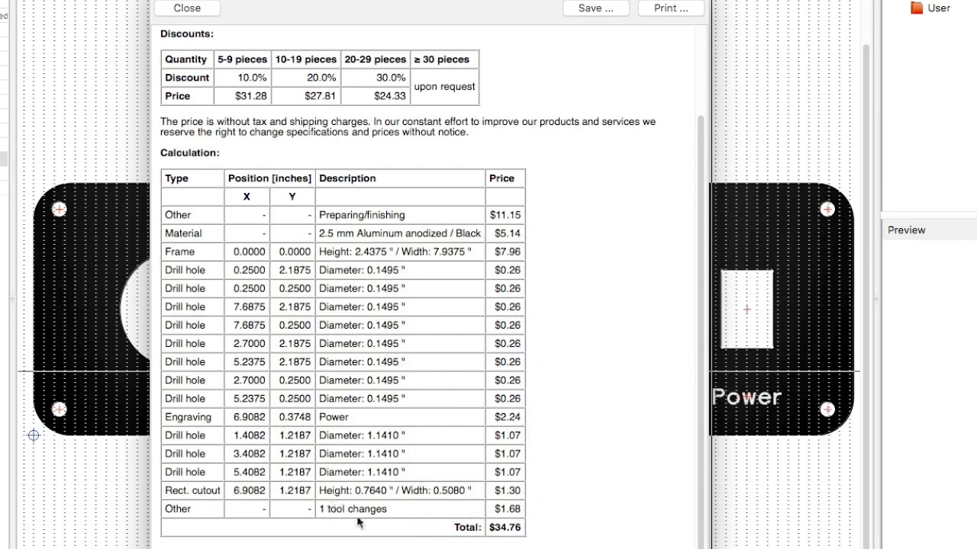
pyautogui.moveTo(320, 522)
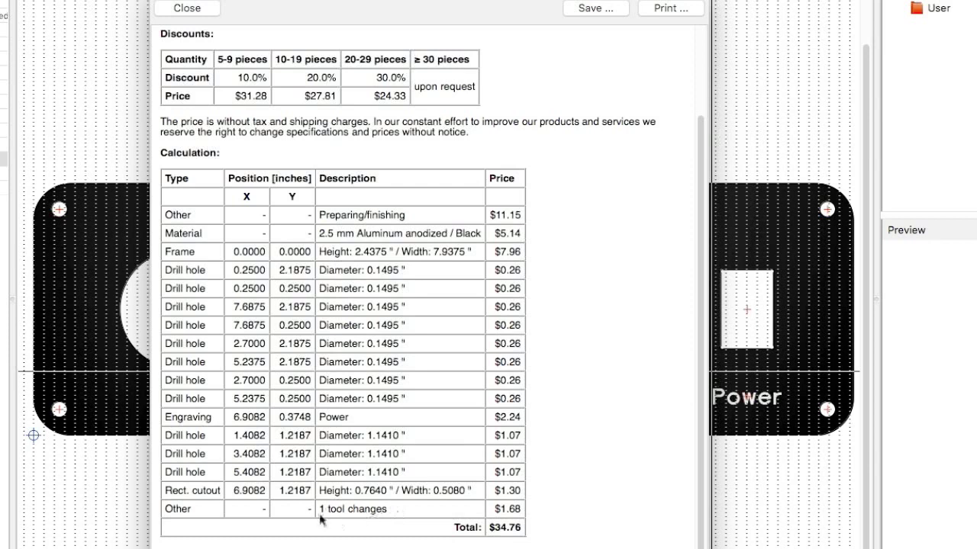
pyautogui.moveTo(406, 515)
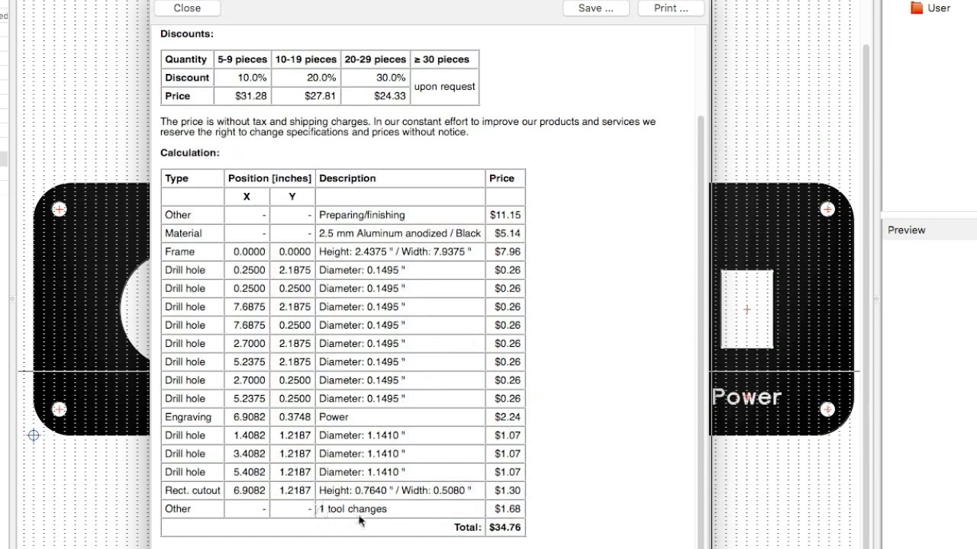
pyautogui.moveTo(349, 525)
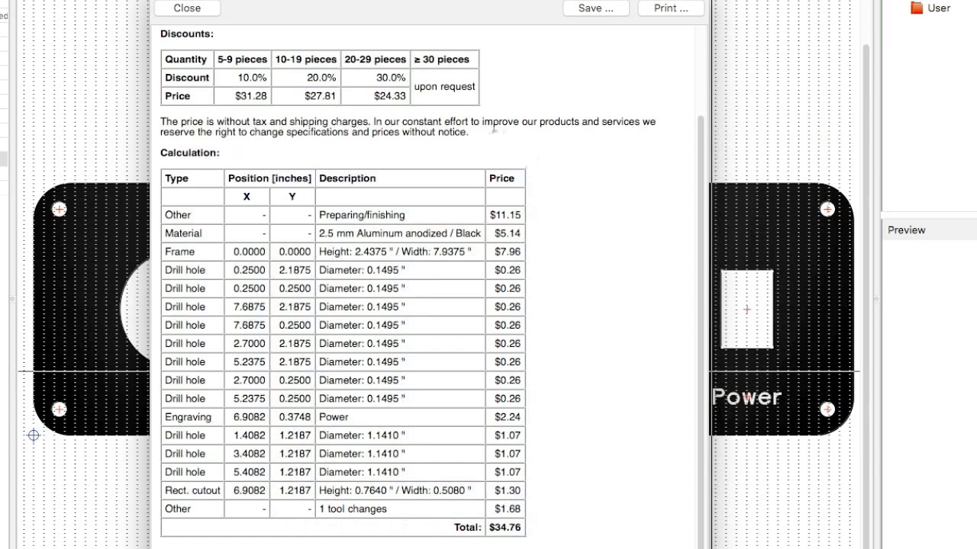
pyautogui.moveTo(588, 510)
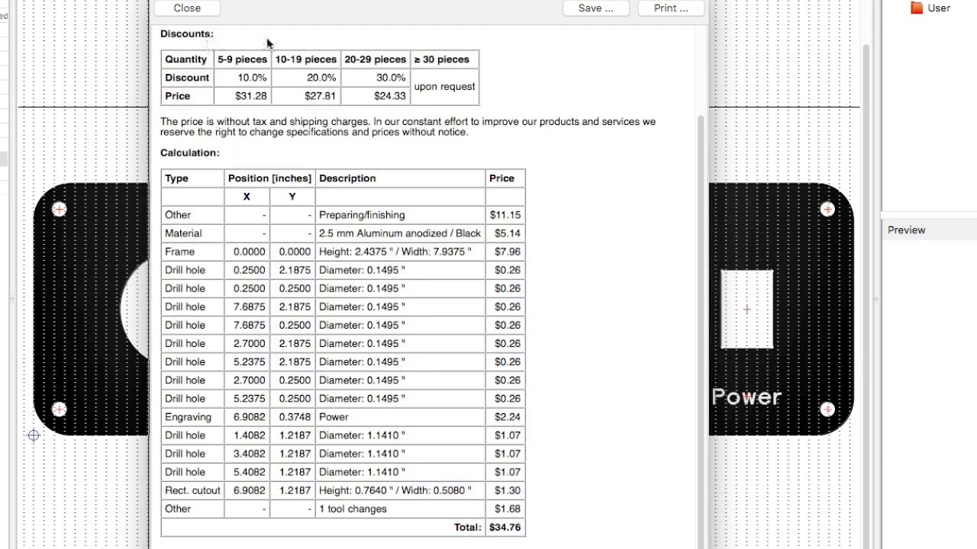
pyautogui.moveTo(298, 321)
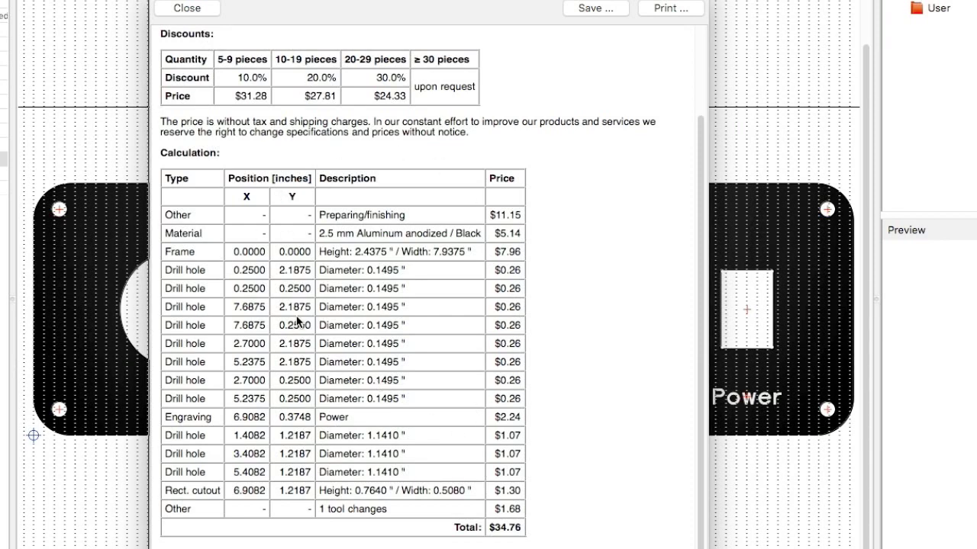
pyautogui.click(186, 9)
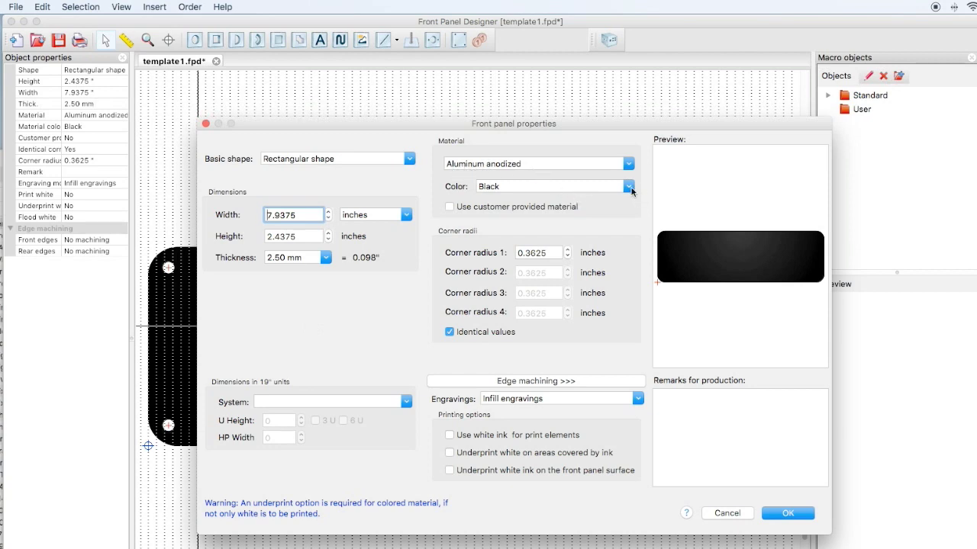
pyautogui.click(628, 186)
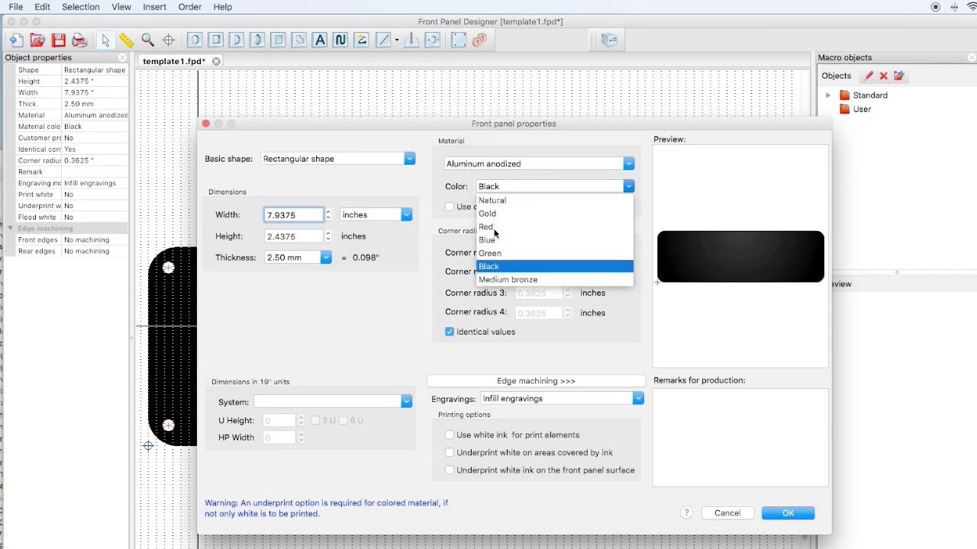
pyautogui.moveTo(509, 286)
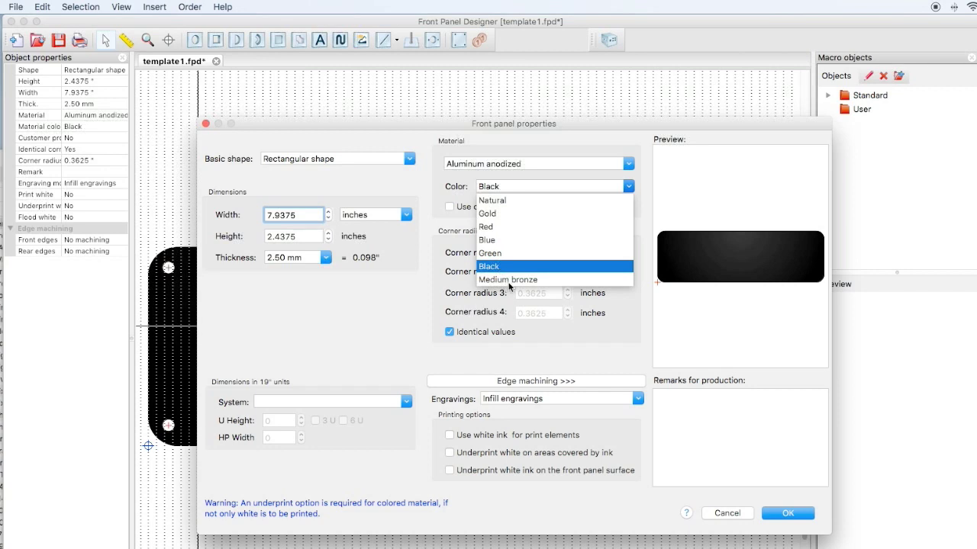
pyautogui.moveTo(310, 332)
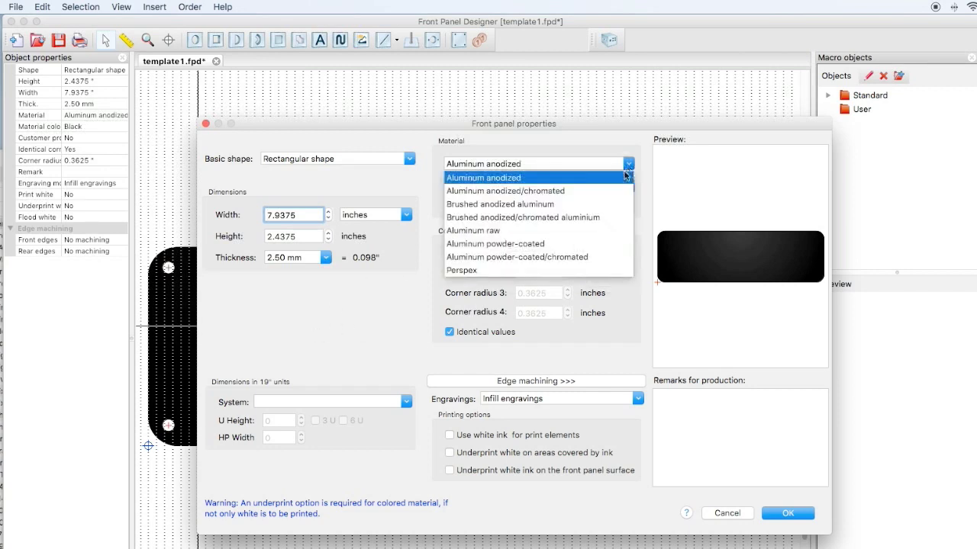
pyautogui.moveTo(502, 199)
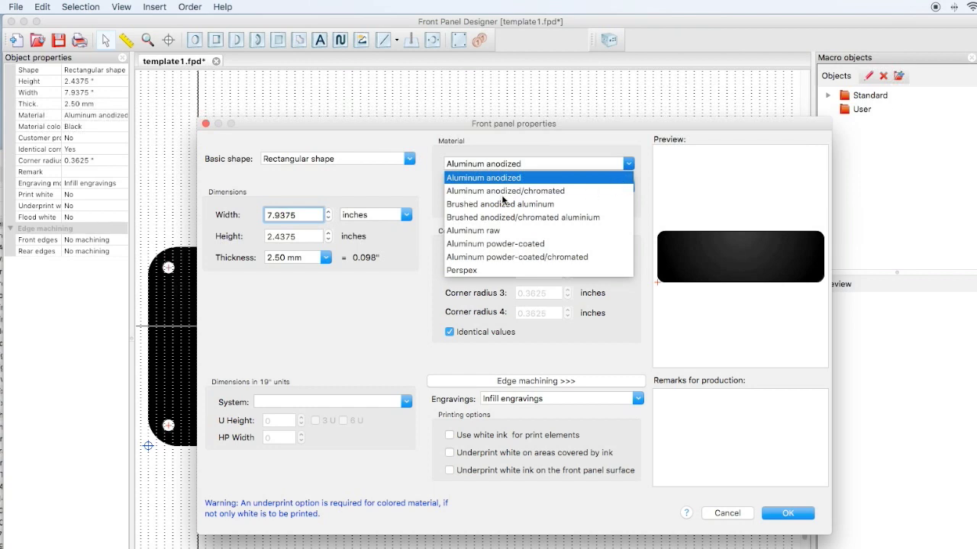
pyautogui.moveTo(611, 299)
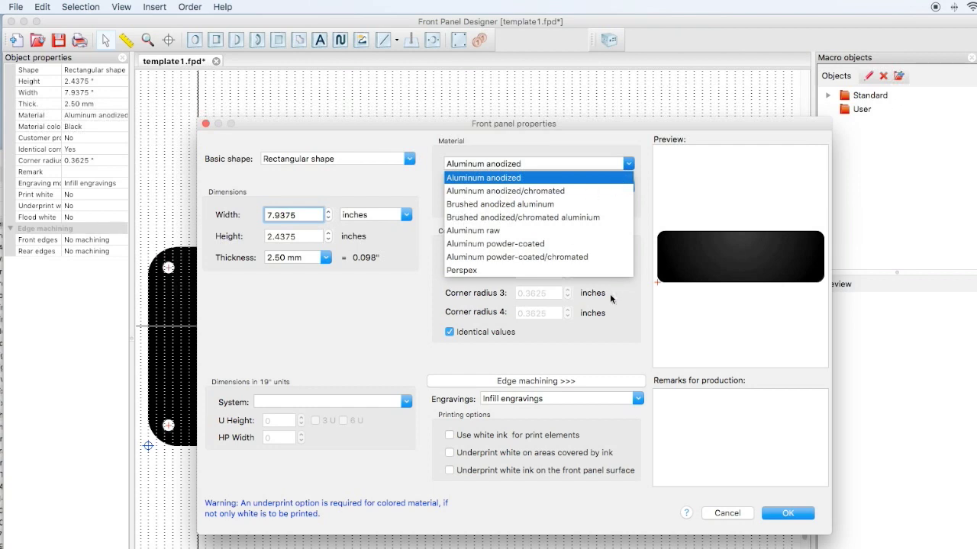
pyautogui.moveTo(507, 233)
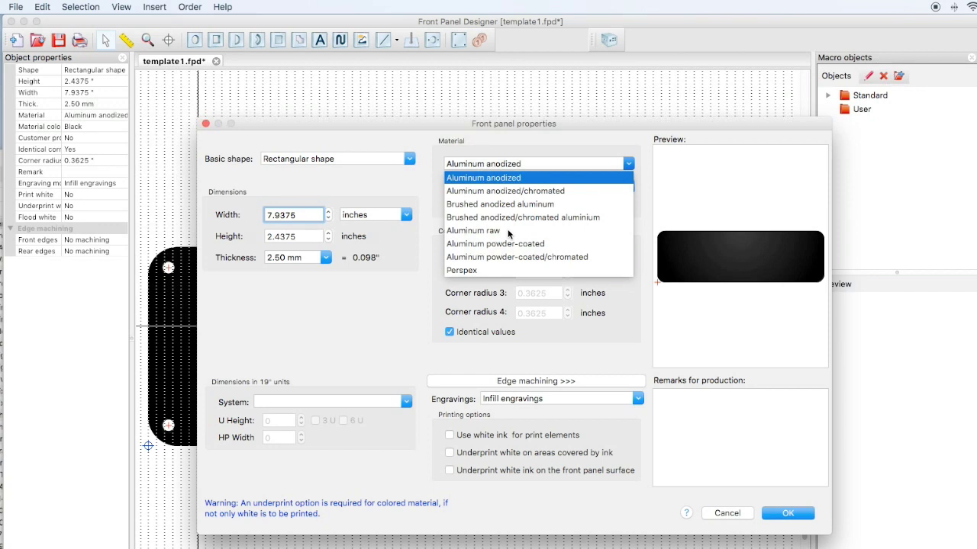
pyautogui.moveTo(496, 237)
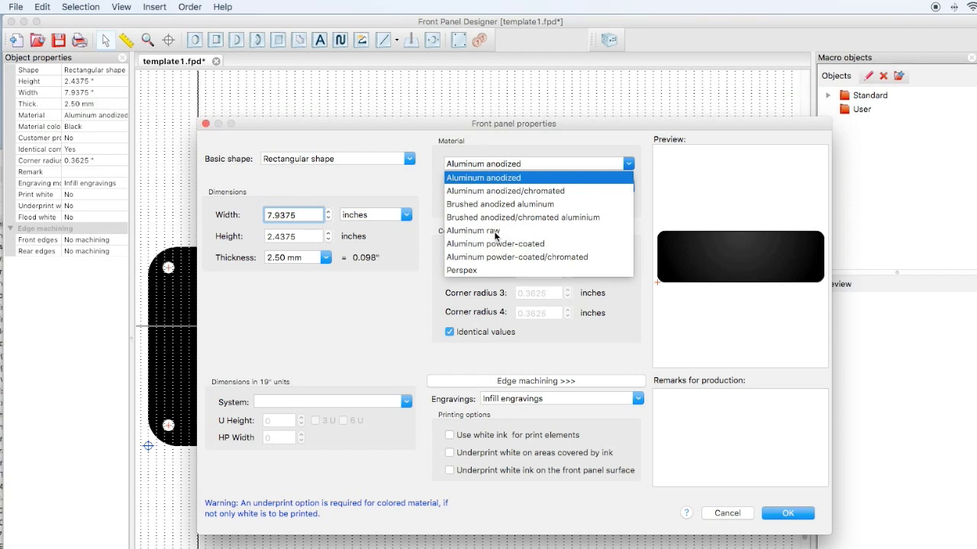
pyautogui.moveTo(494, 235)
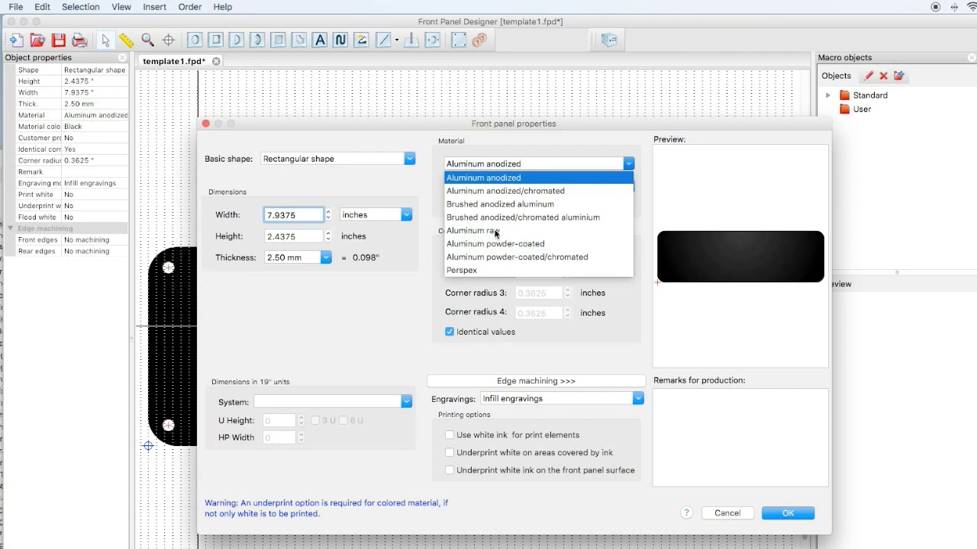
pyautogui.moveTo(494, 243)
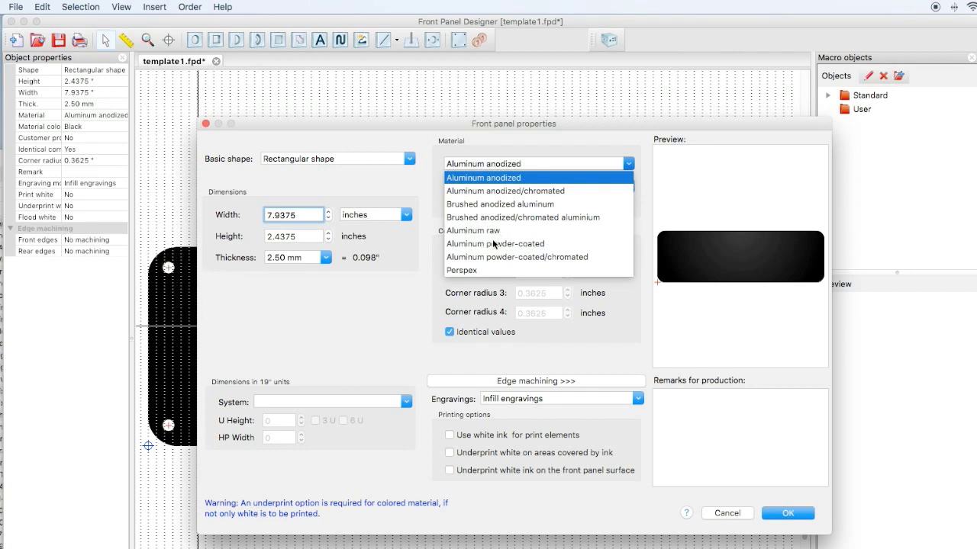
pyautogui.moveTo(472, 277)
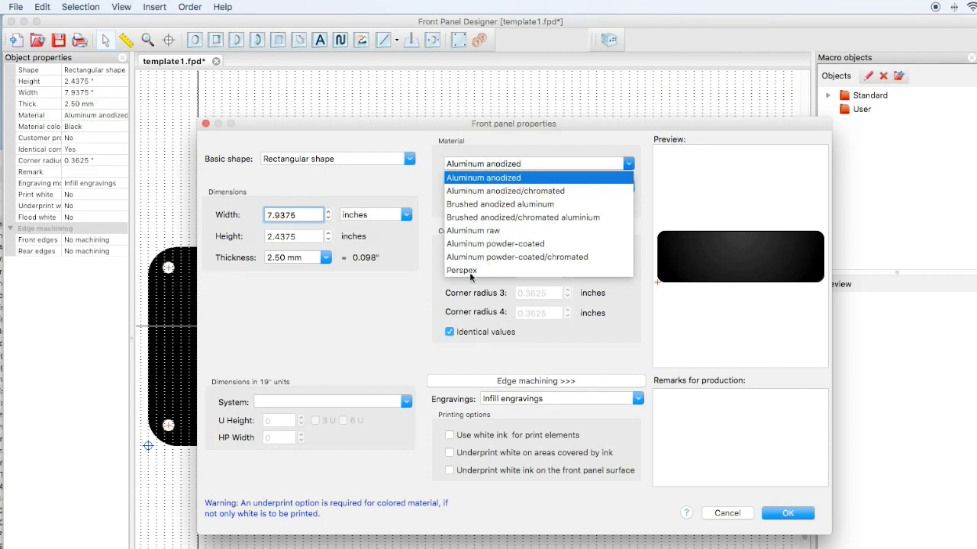
pyautogui.moveTo(473, 277)
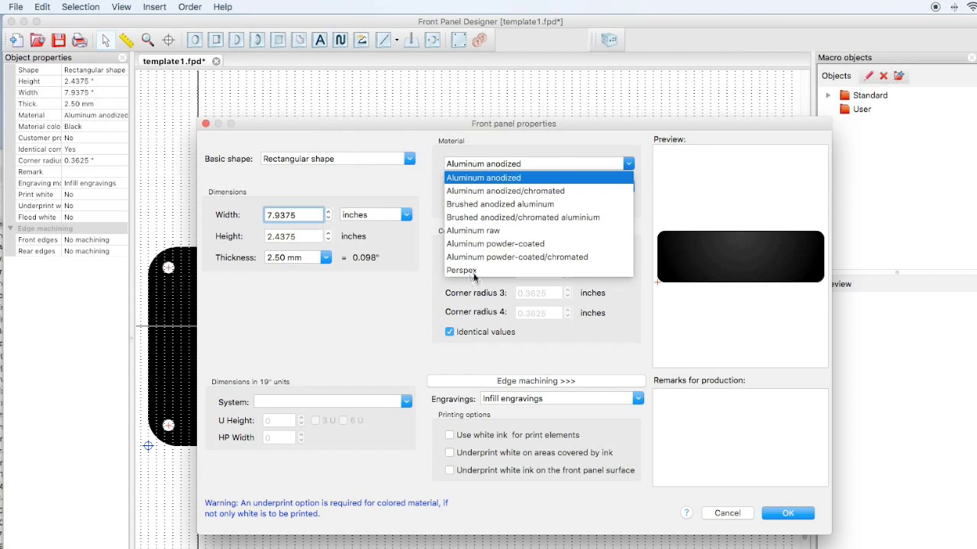
pyautogui.click(483, 177)
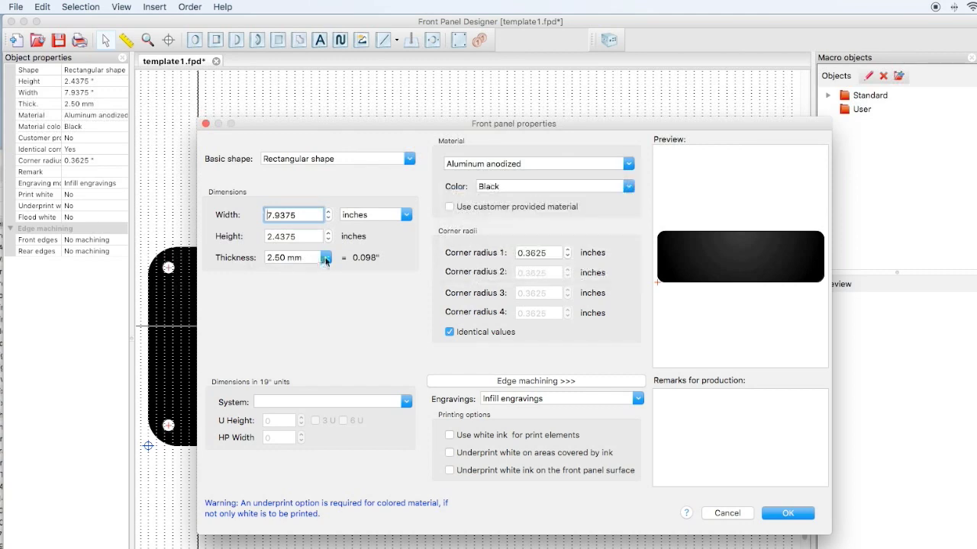
pyautogui.click(326, 256)
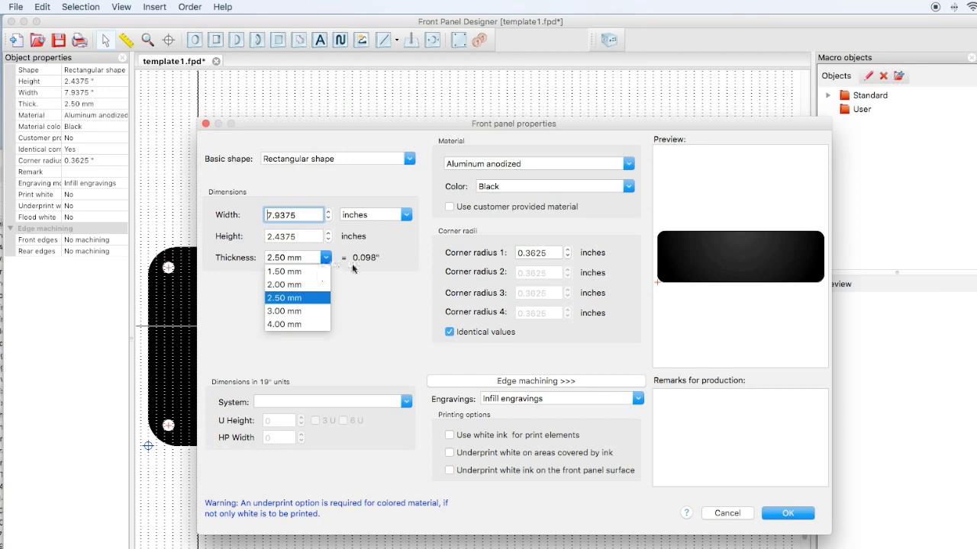
pyautogui.click(284, 298)
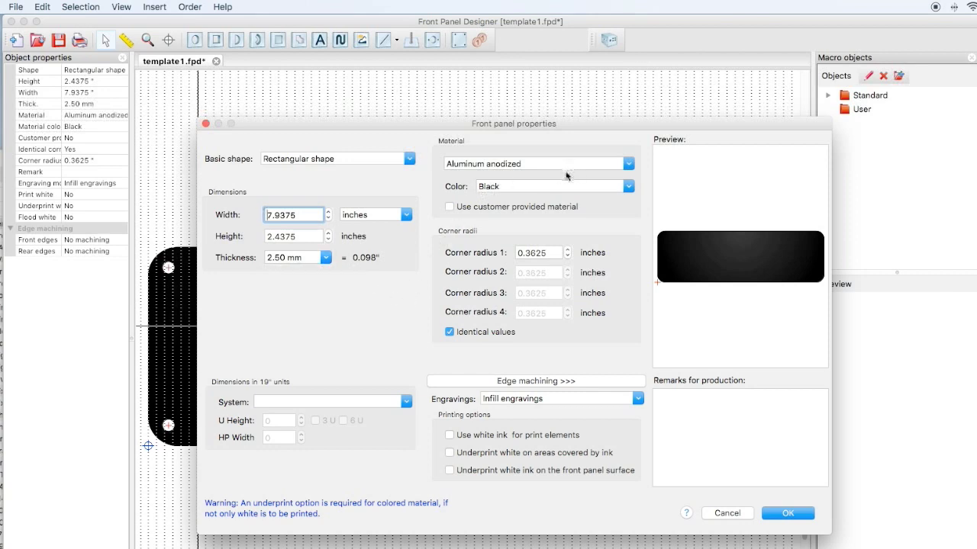
# Step: Review edge machining, trying a 45° front bevel, and leave both edges unmachined
pyautogui.click(535, 380)
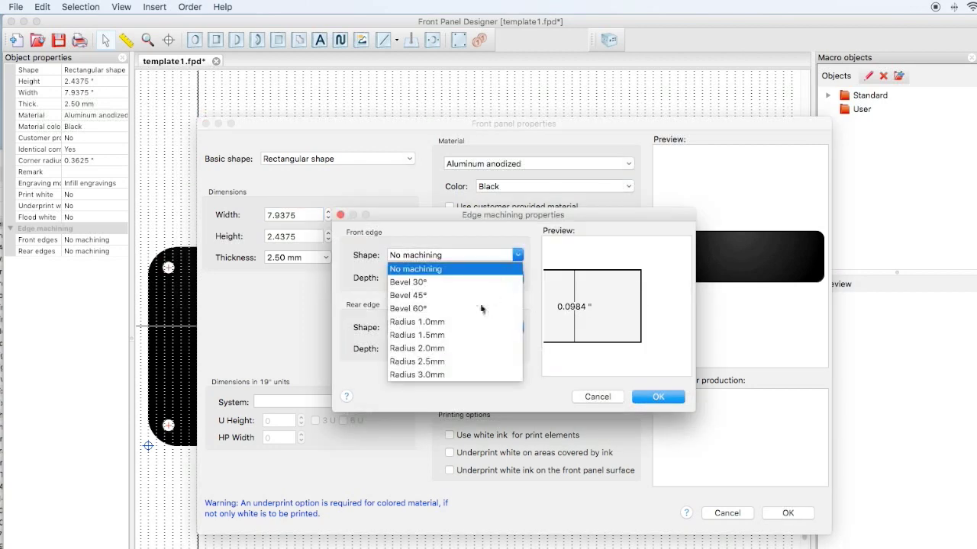
pyautogui.click(408, 295)
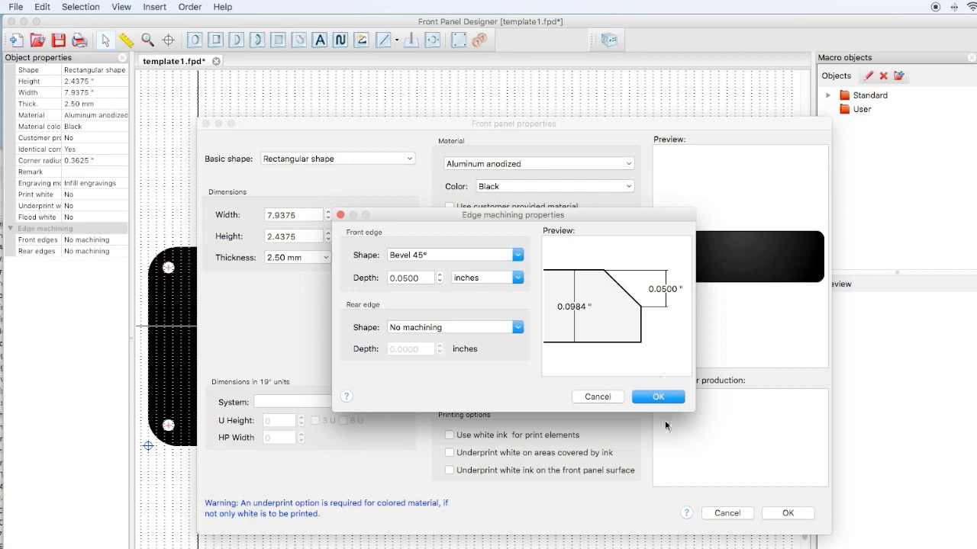
pyautogui.click(657, 396)
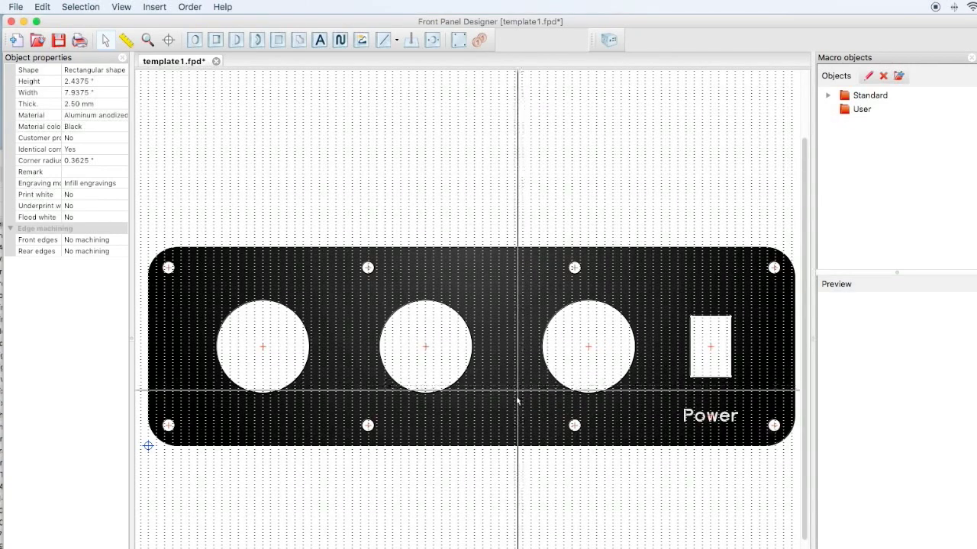
# Step: Select the three large round holes and group them via Selection > Grouping
pyautogui.click(587, 346)
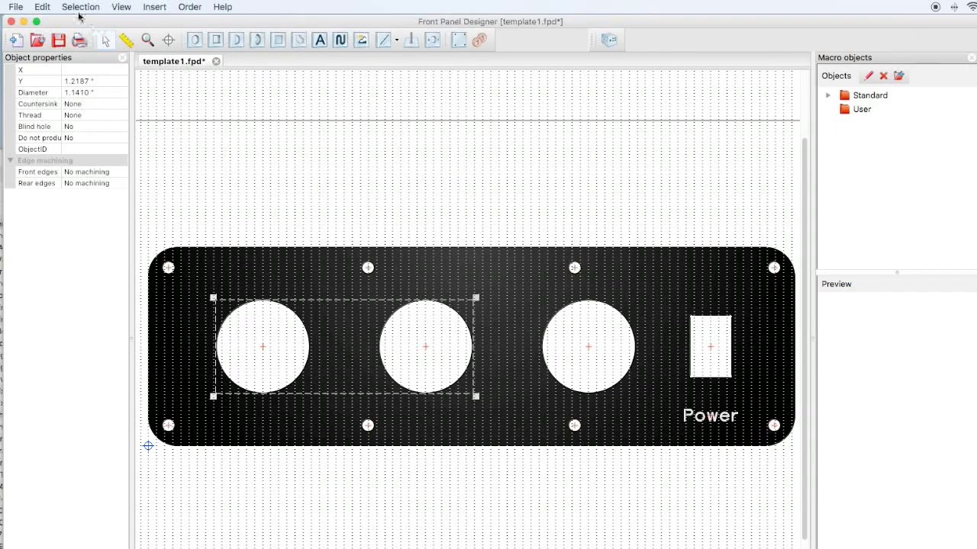
pyautogui.click(80, 7)
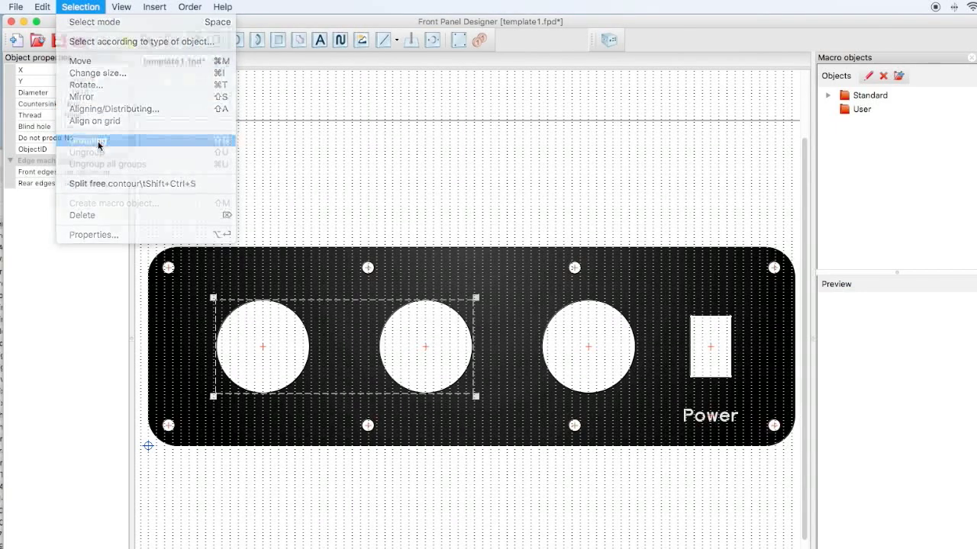
pyautogui.click(86, 140)
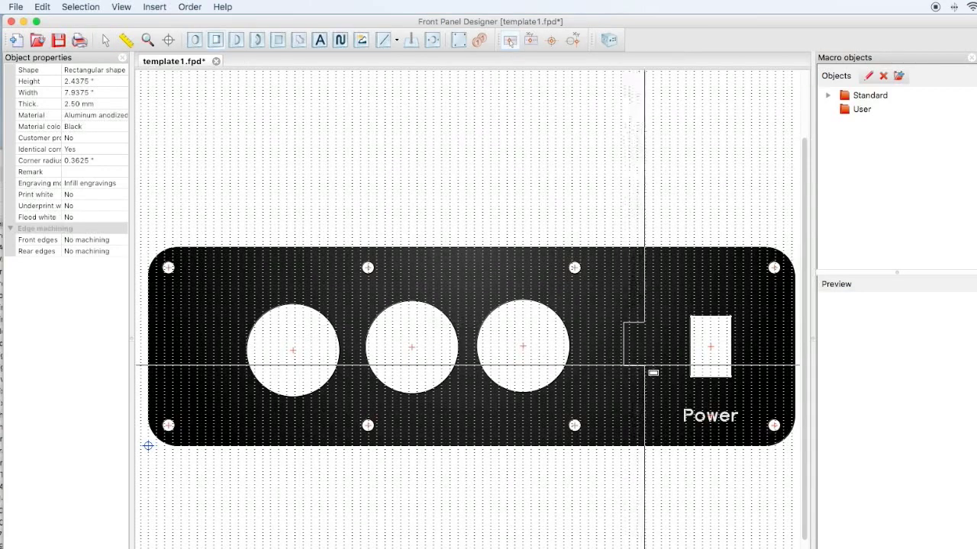
# Step: Place a rectangular cutout left of the Power cutout and reduce its corner radius
pyautogui.click(644, 349)
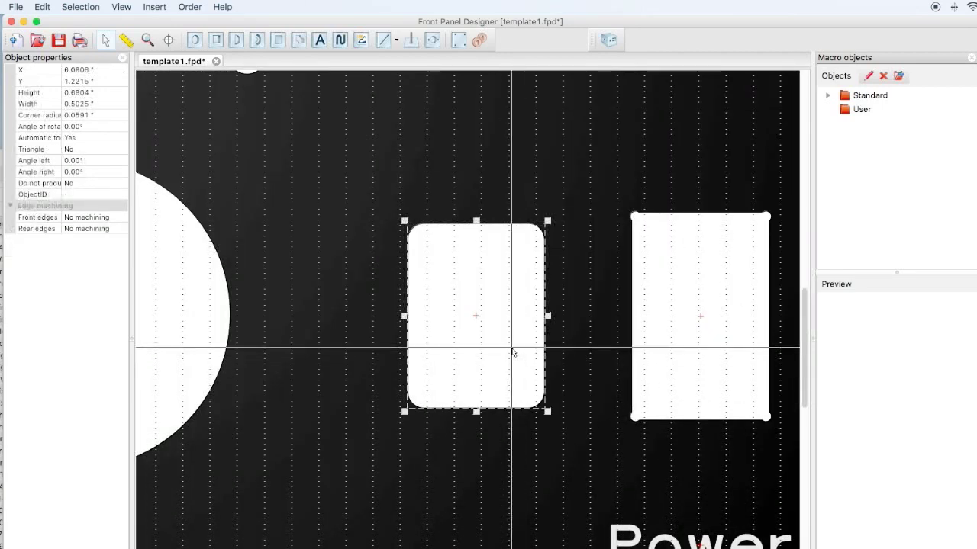
pyautogui.doubleClick(475, 316)
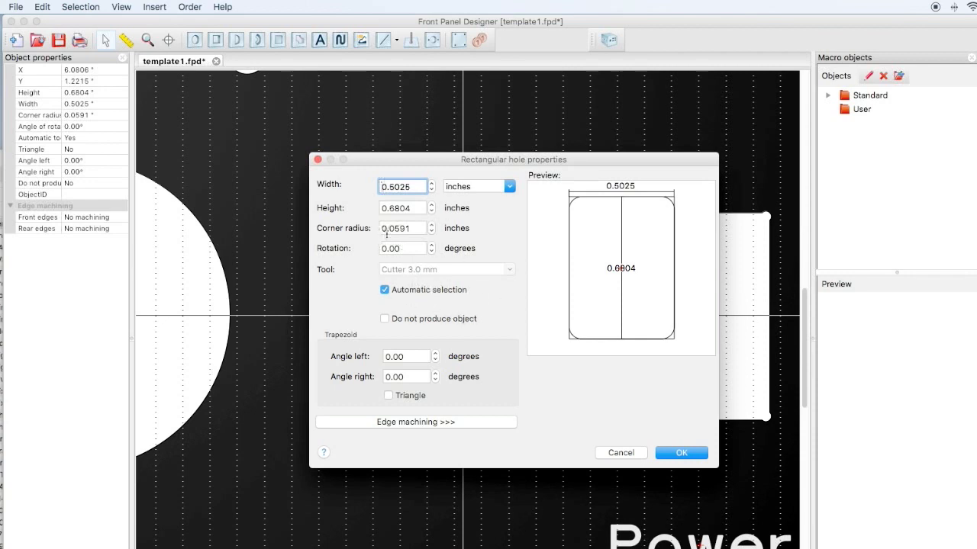
pyautogui.click(403, 228)
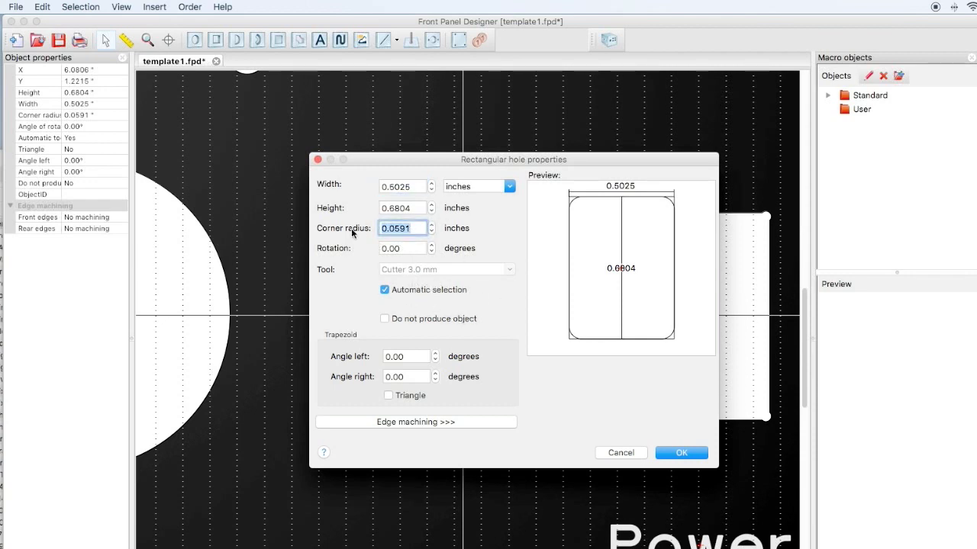
pyautogui.click(680, 453)
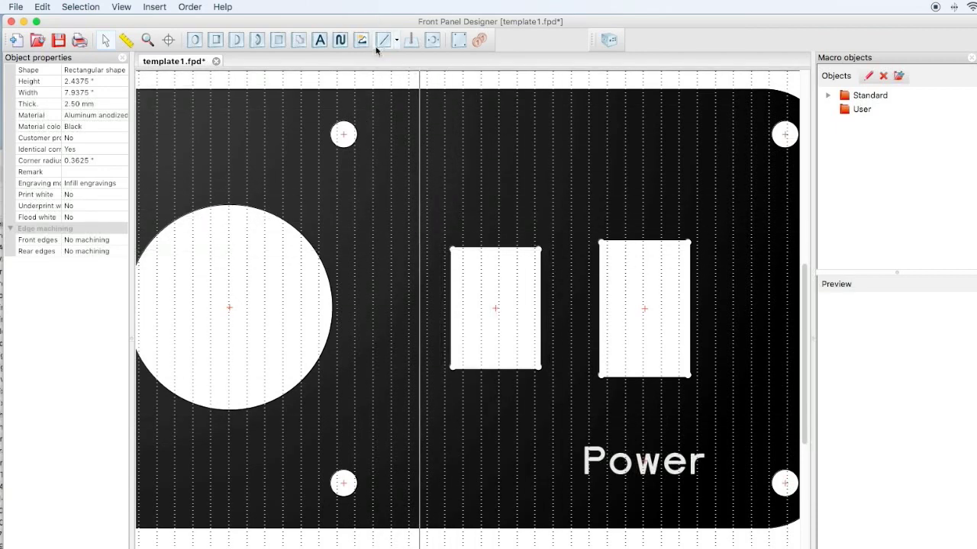
# Step: Draw an outline rectangle around the new cutout and set Do not produce to Yes
pyautogui.click(396, 40)
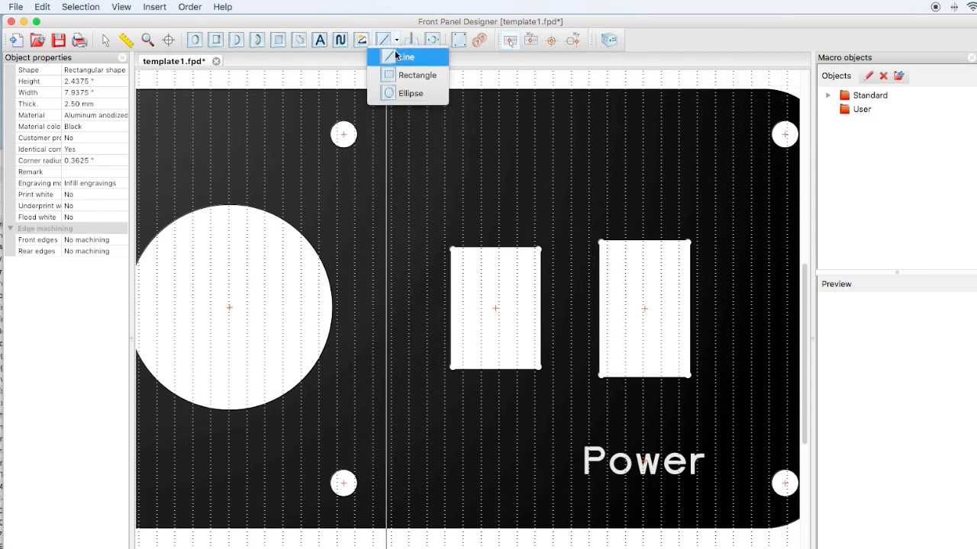
pyautogui.click(404, 56)
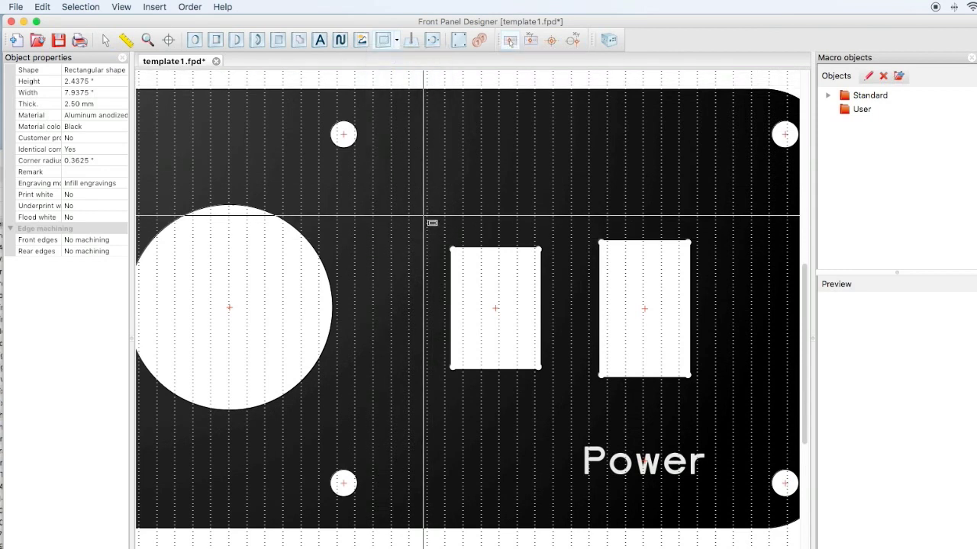
pyautogui.click(494, 309)
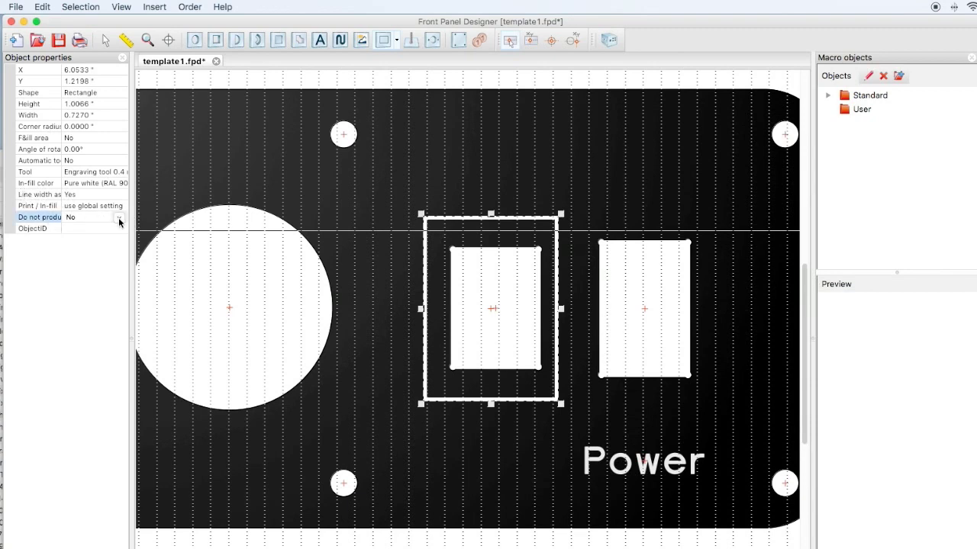
pyautogui.click(118, 218)
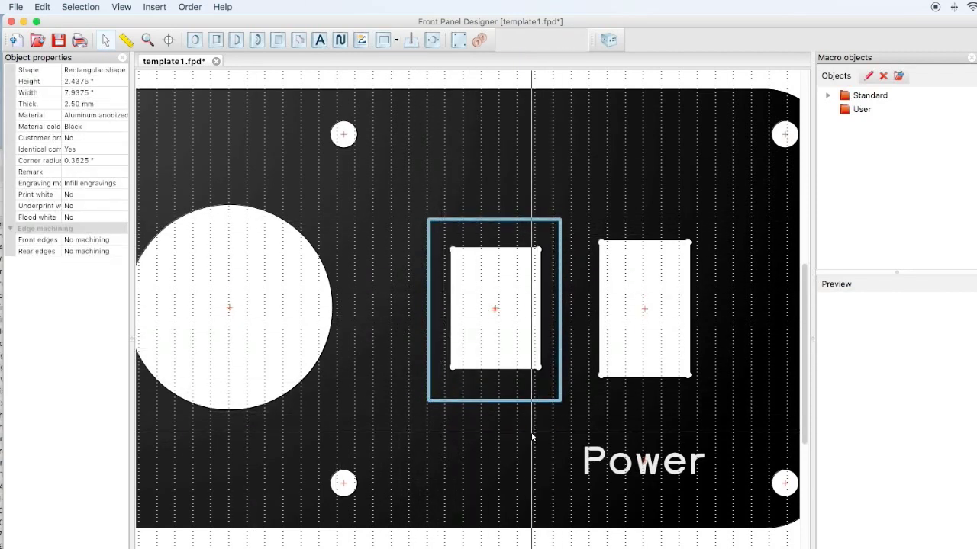
# Step: Select the outline rectangle with its cutout and bring up the Edit commands
pyautogui.click(495, 308)
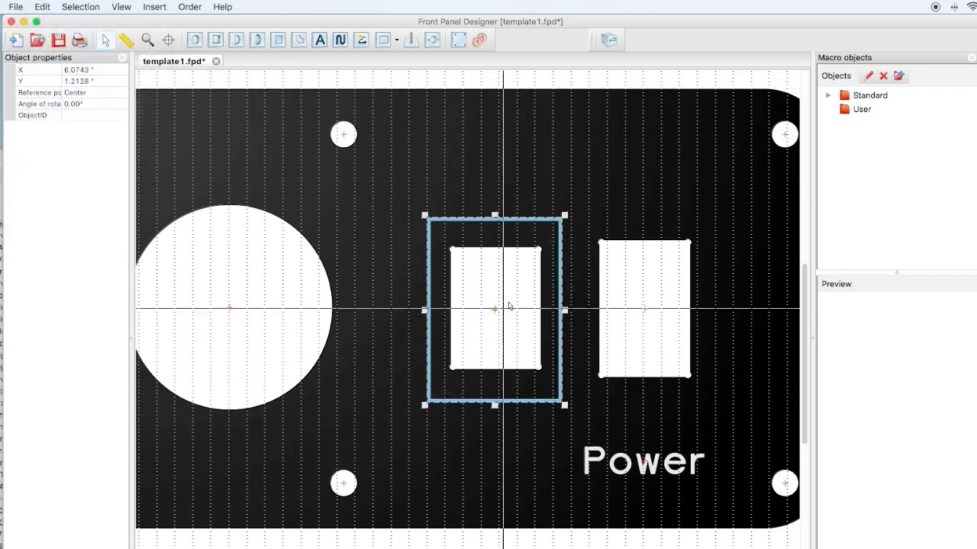
pyautogui.click(42, 7)
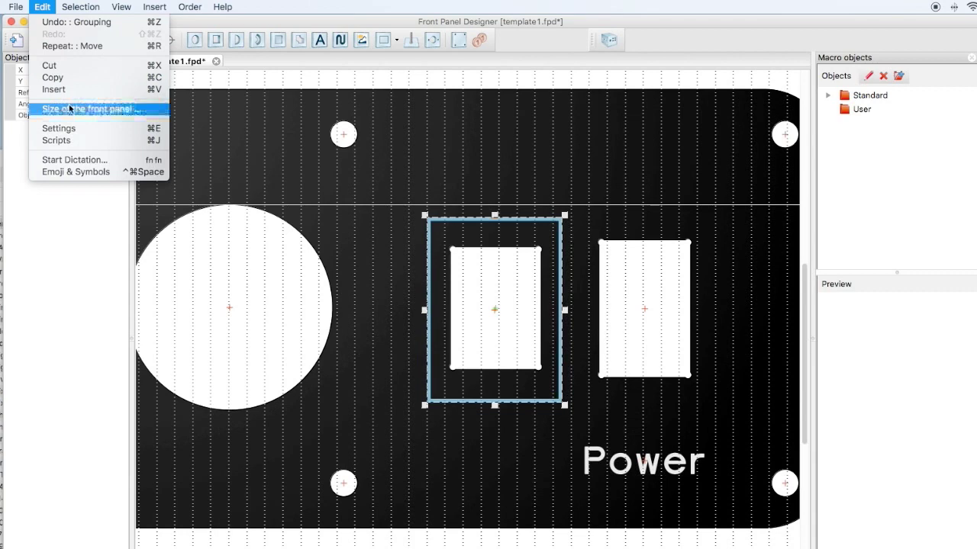